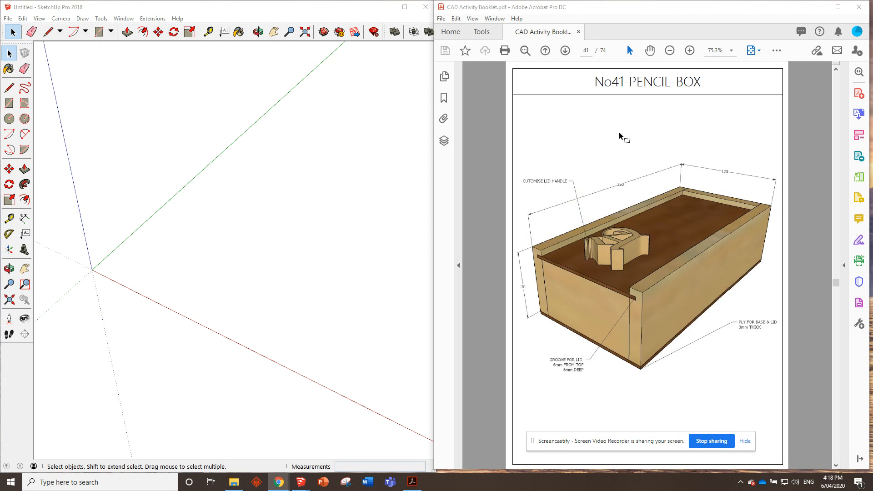
pyautogui.moveTo(651, 282)
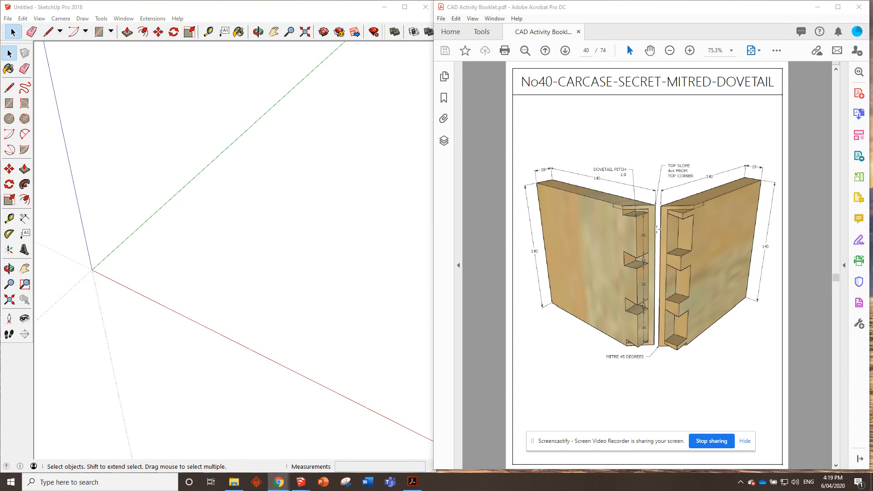
pyautogui.moveTo(576, 258)
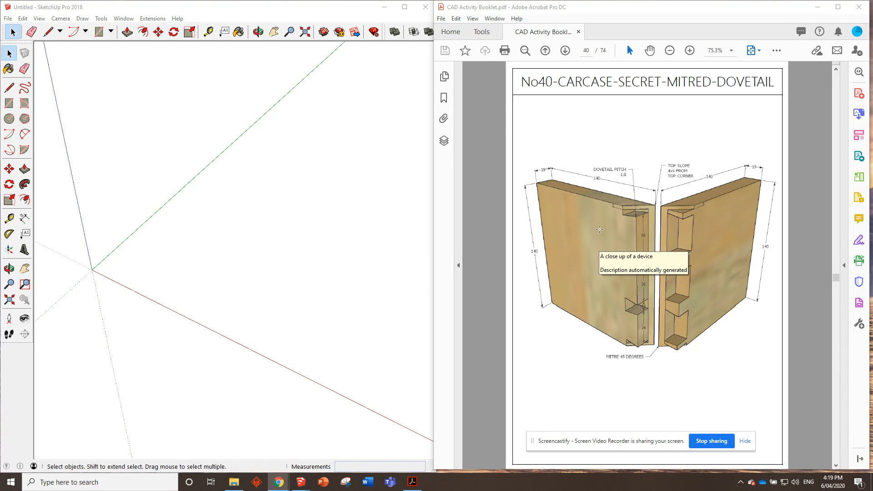
pyautogui.moveTo(706, 233)
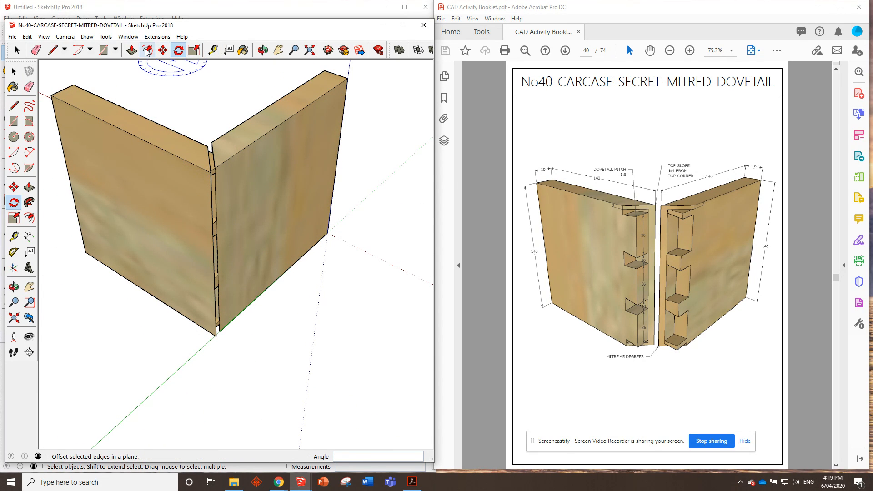
# Orbit the carcase example, slide one board away to expose the hidden tails, then close it.
pyautogui.click(162, 50)
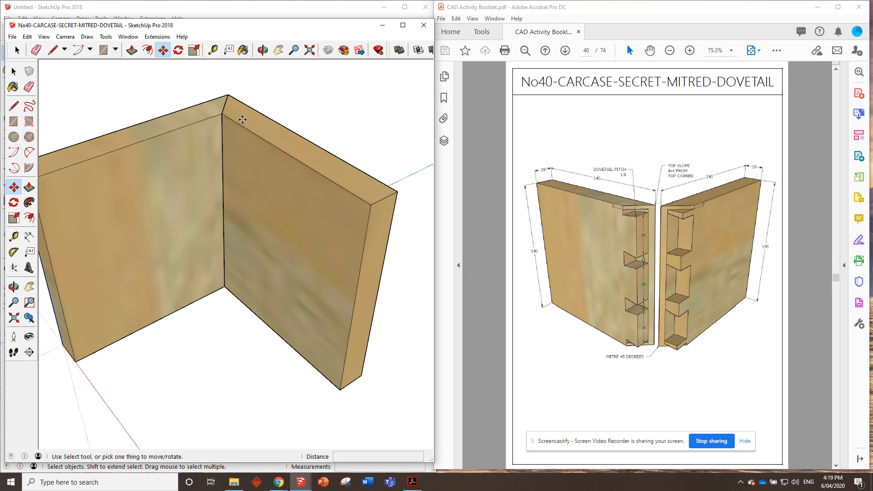
pyautogui.moveTo(303, 110)
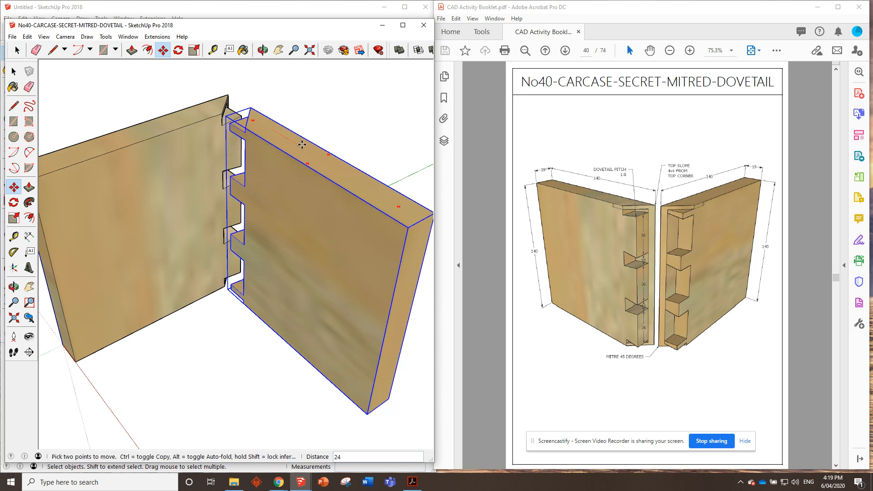
pyautogui.moveTo(300, 144); pyautogui.dragTo(327, 161)
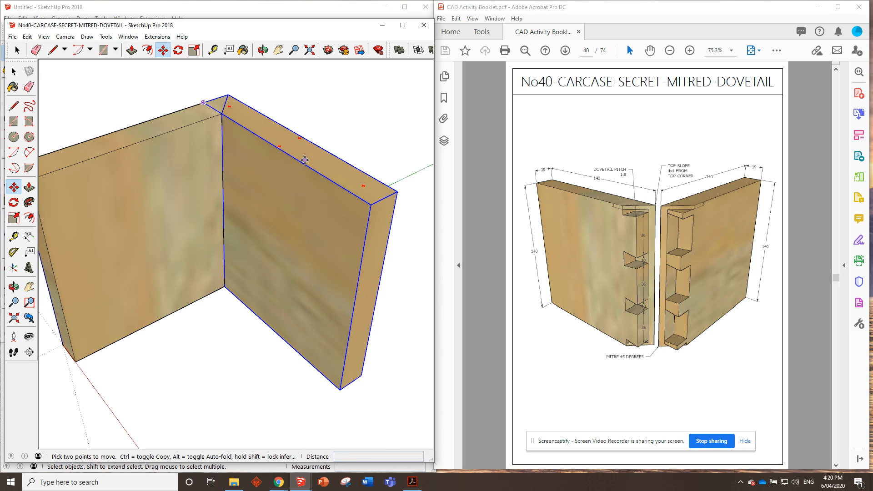
pyautogui.moveTo(305, 160); pyautogui.dragTo(337, 165)
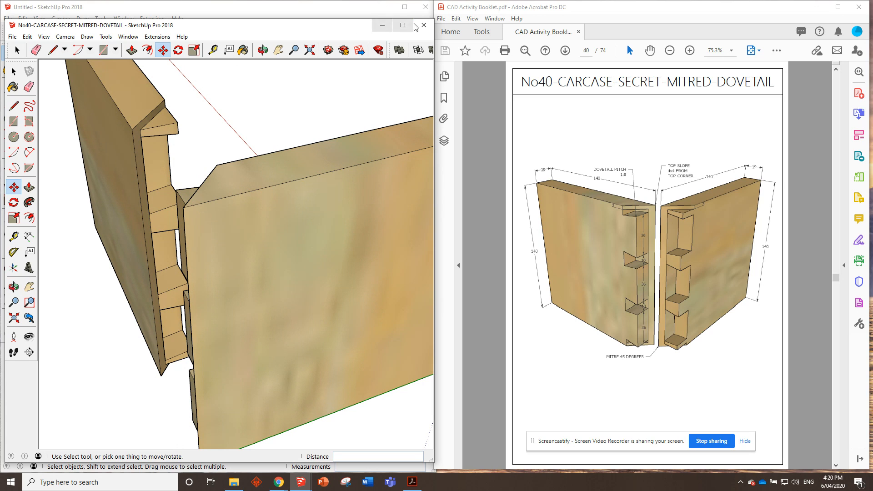
pyautogui.click(423, 25)
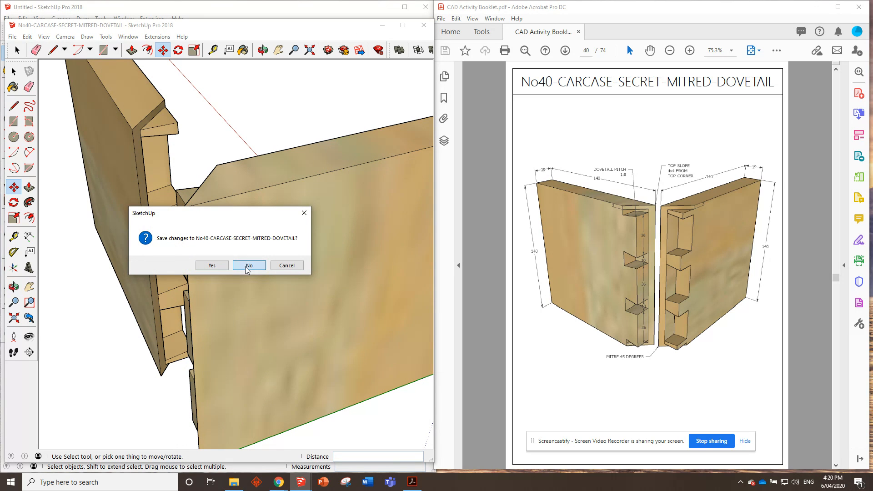
# Discard the example unsaved, then model a 140 × 19 mm board as a component.
pyautogui.click(248, 265)
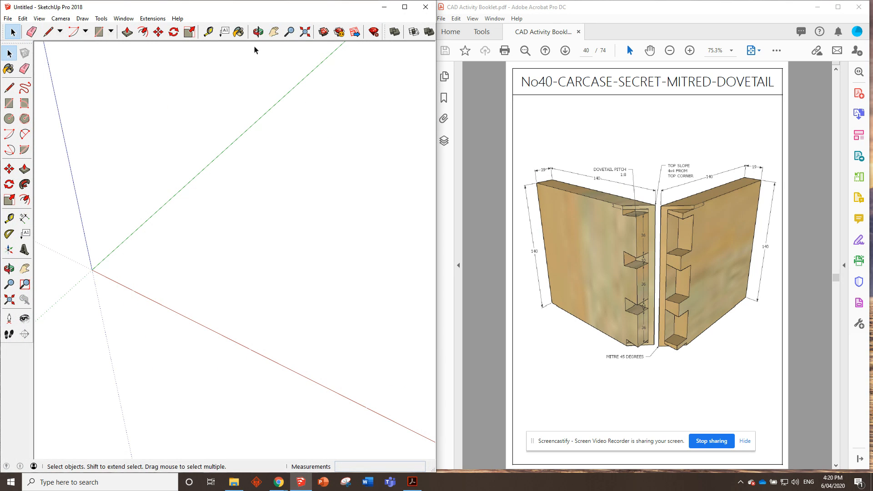
pyautogui.click(126, 32)
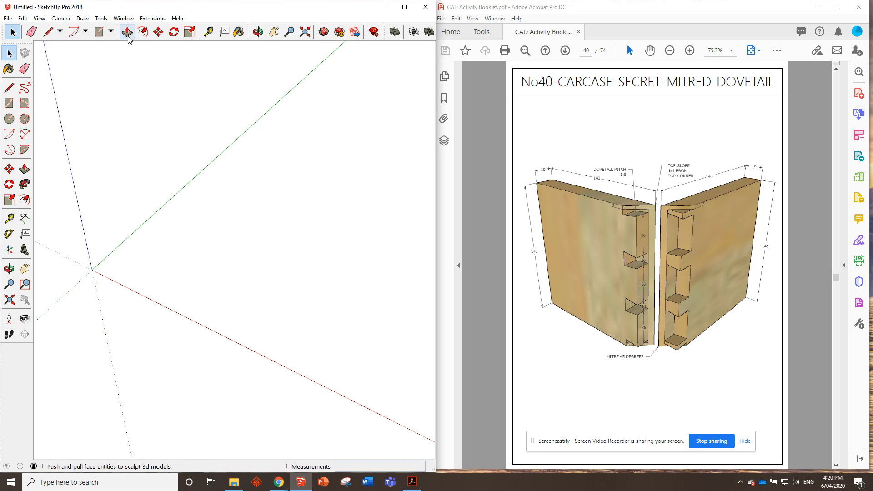
pyautogui.click(98, 32)
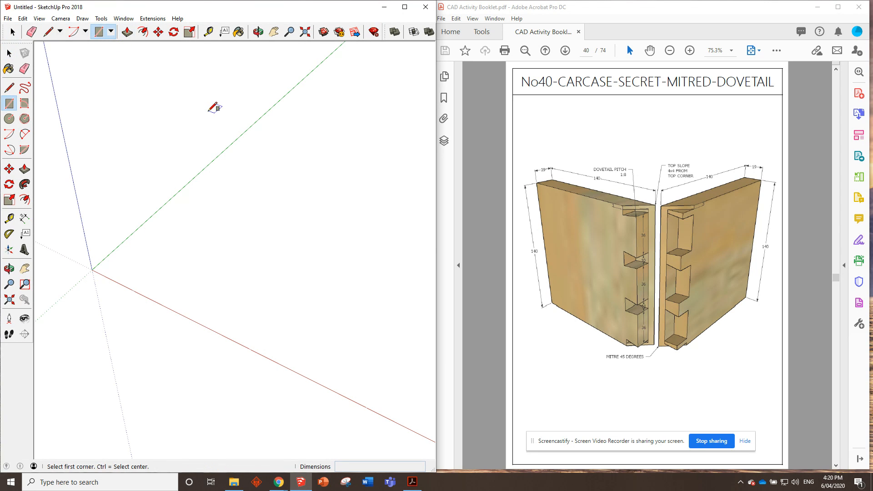
pyautogui.moveTo(613, 190)
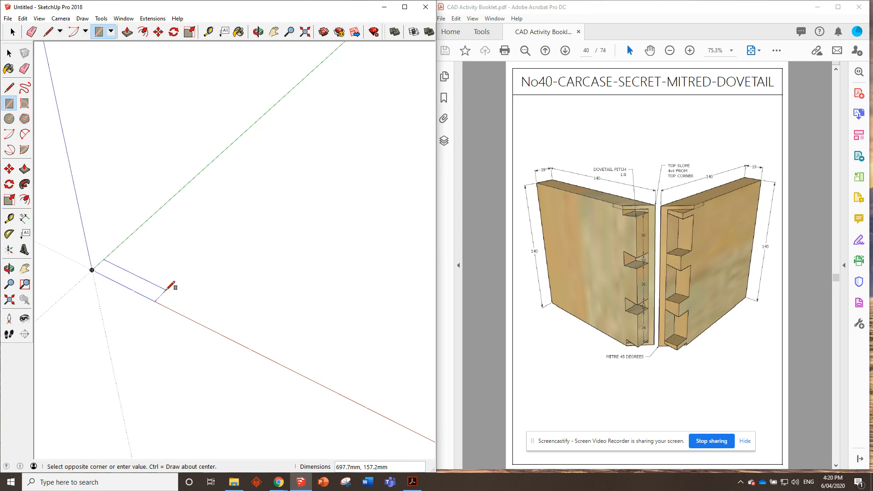
pyautogui.write('140,19')
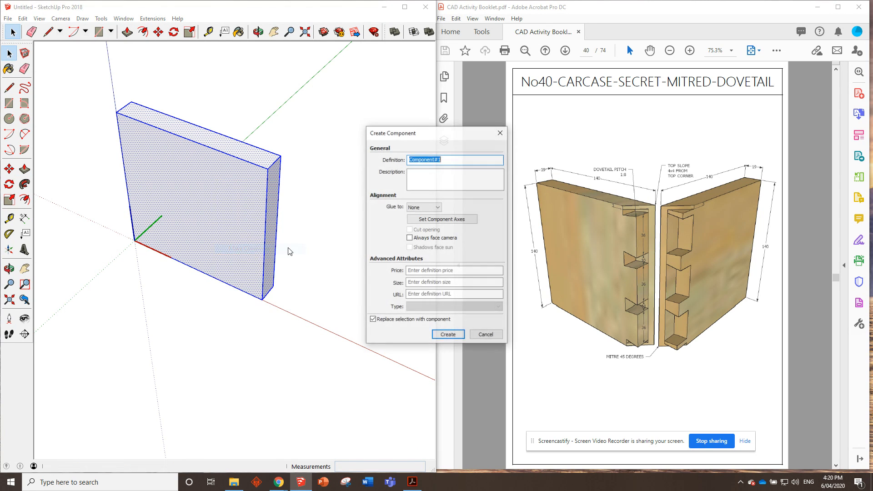
pyautogui.click(447, 334)
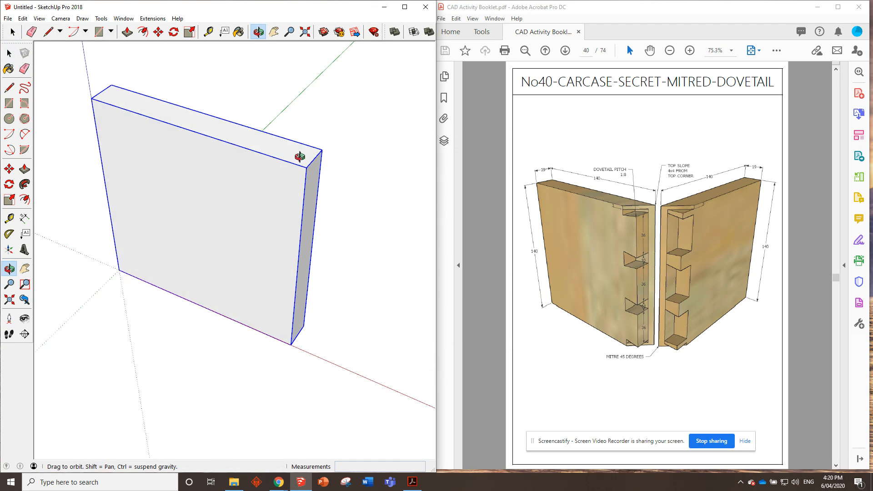
pyautogui.moveTo(300, 157); pyautogui.dragTo(321, 232)
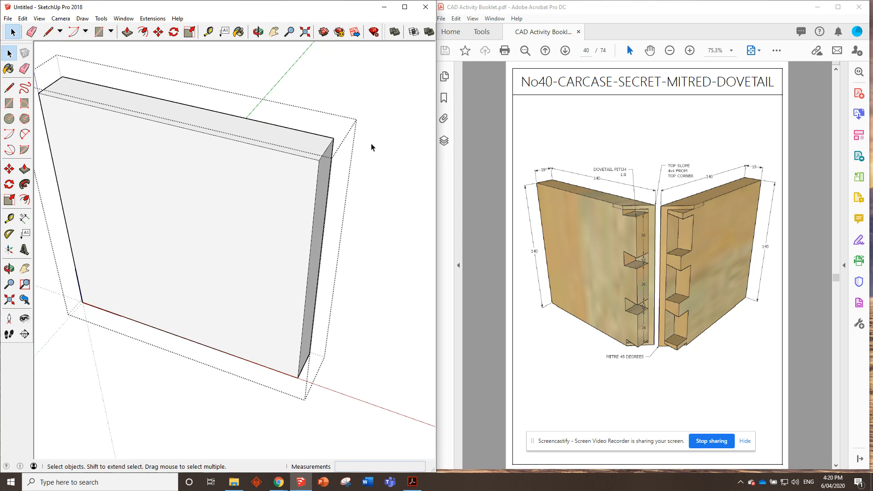
pyautogui.moveTo(629, 205)
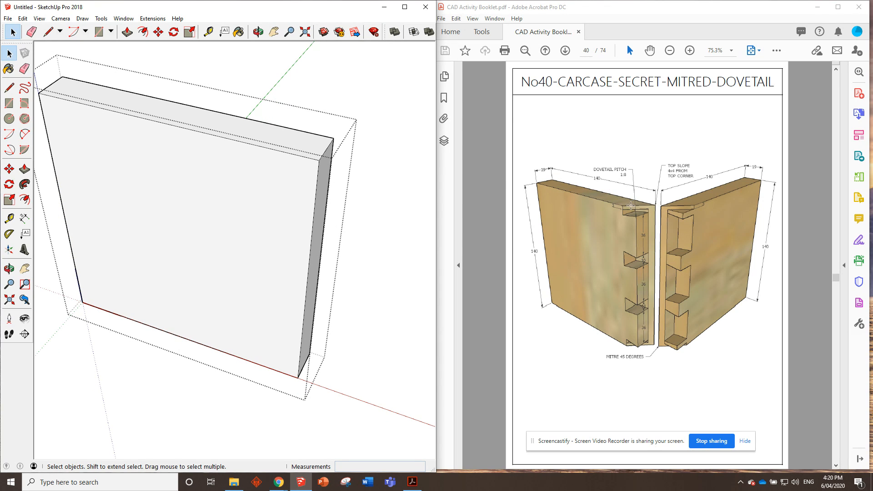
# Start a 45-degree Protractor guide on the board edge.
pyautogui.click(690, 51)
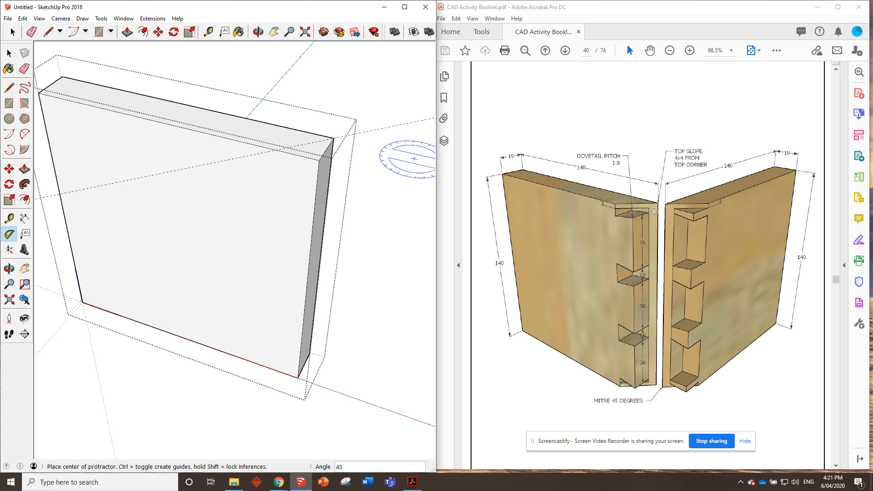
pyautogui.moveTo(632, 233)
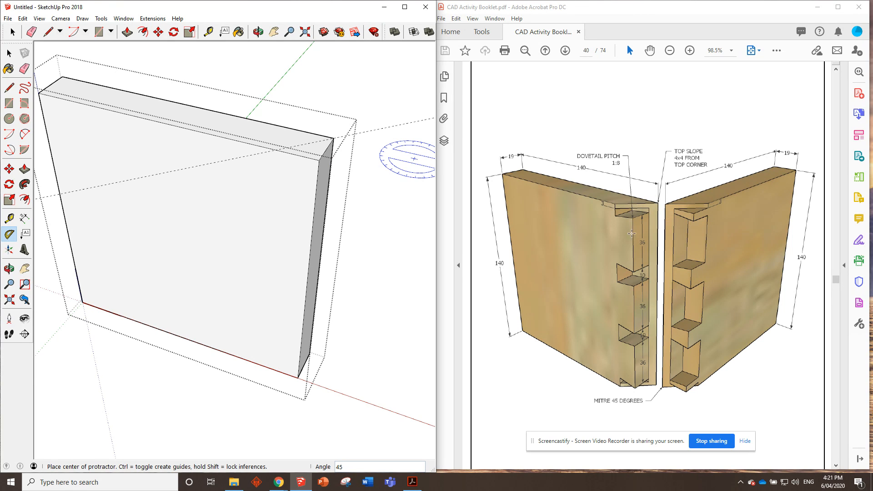
pyautogui.moveTo(632, 241)
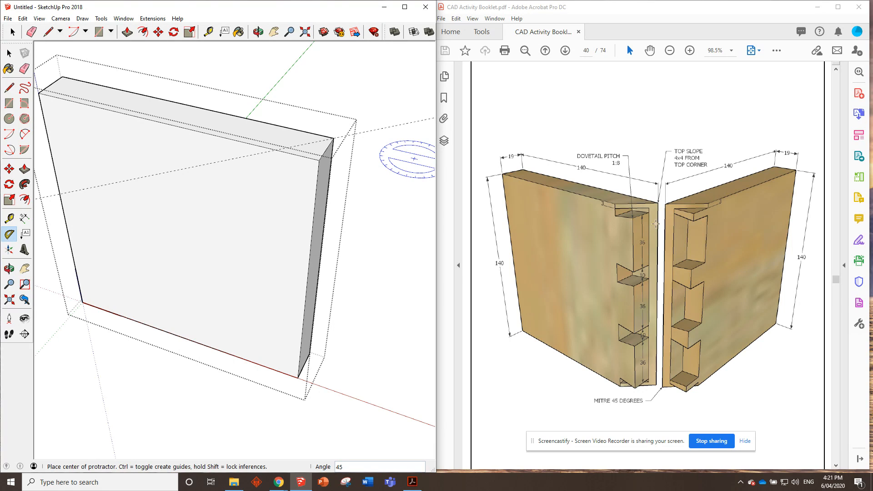
pyautogui.moveTo(657, 244)
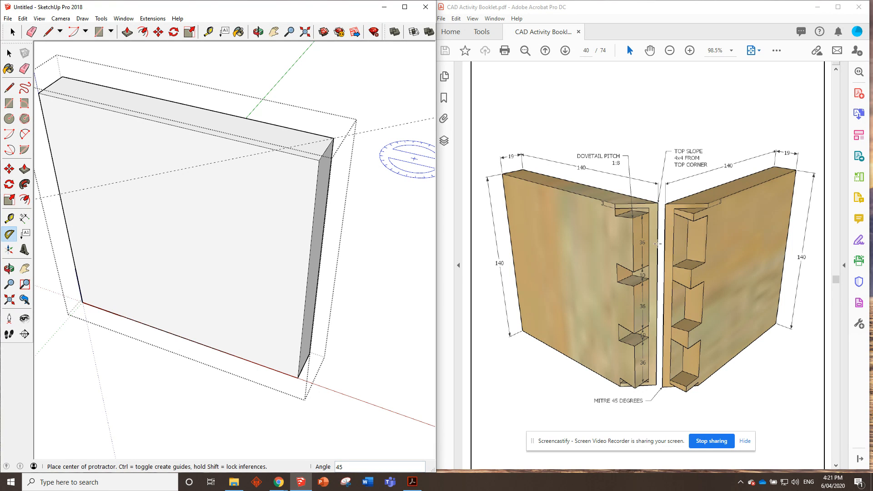
pyautogui.moveTo(667, 243)
pyautogui.write('4')
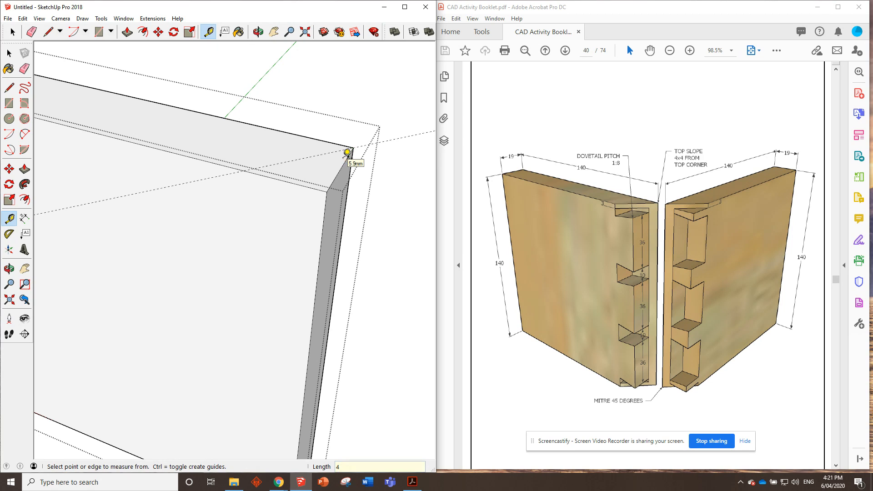
# Place Tape Measure guides 4 mm in from both edges at the board's top corner.
pyautogui.click(347, 151)
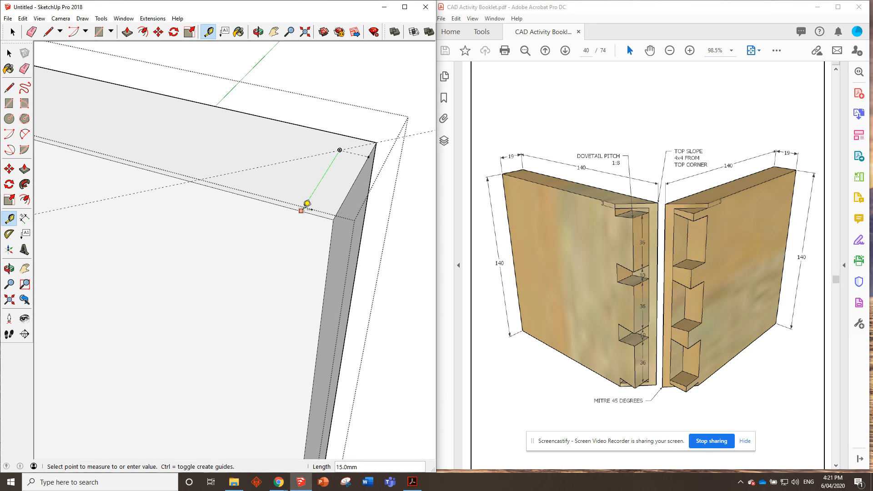
pyautogui.click(326, 212)
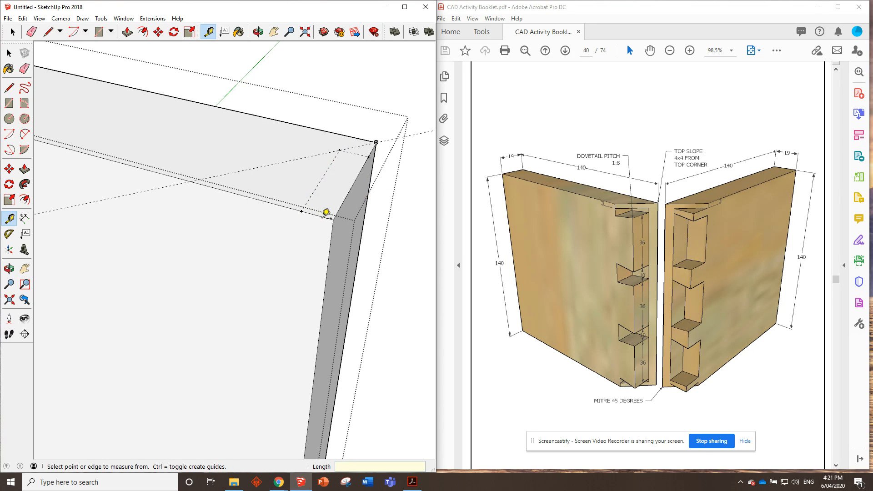
pyautogui.moveTo(306, 206)
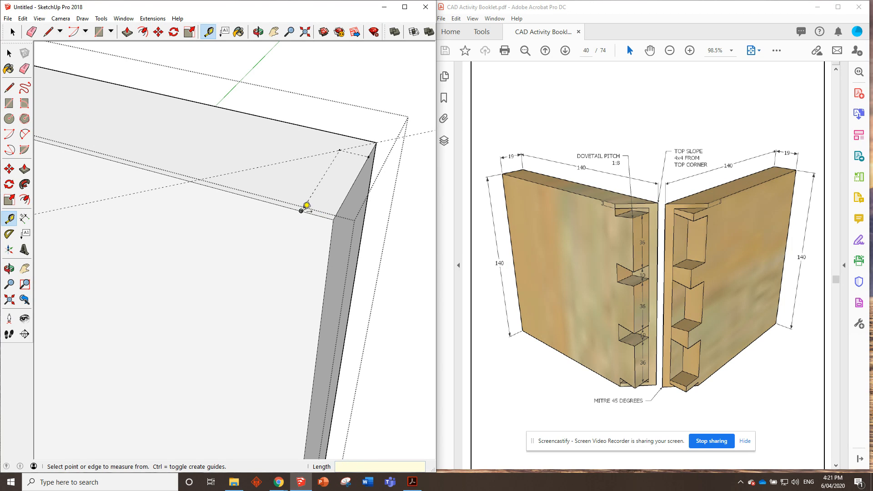
pyautogui.moveTo(630, 233)
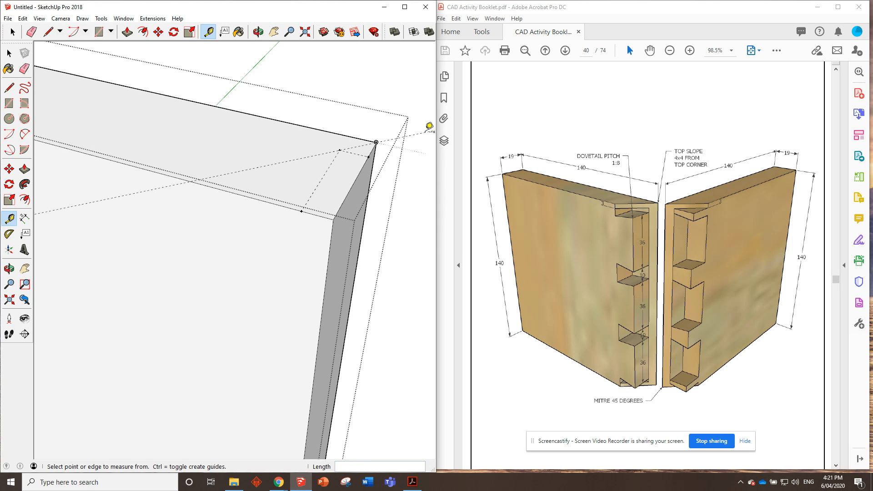
pyautogui.moveTo(223, 223); pyautogui.dragTo(305, 294)
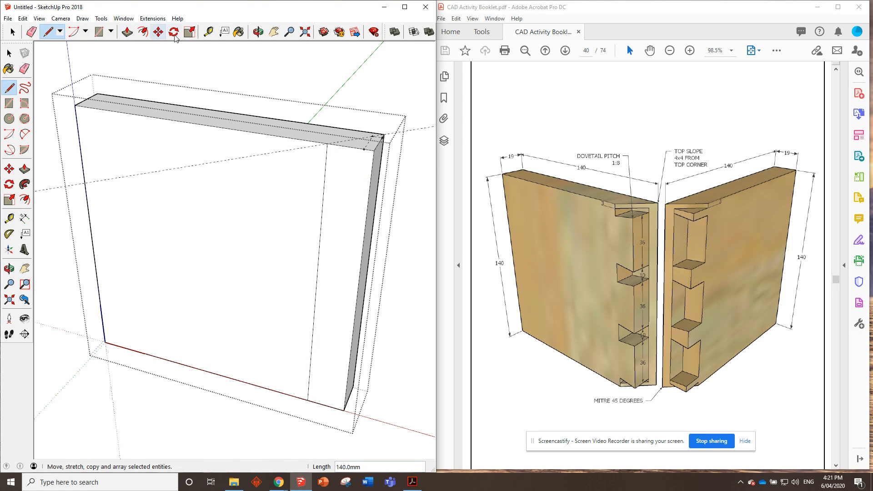
# Run a 140 mm guide along the edge strip while enlarging the booklet's dovetail drawing.
pyautogui.click(208, 32)
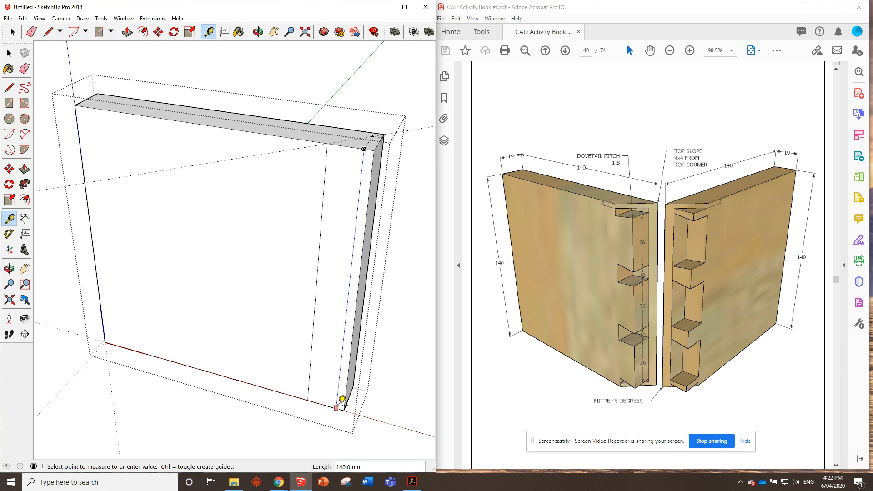
pyautogui.write('140')
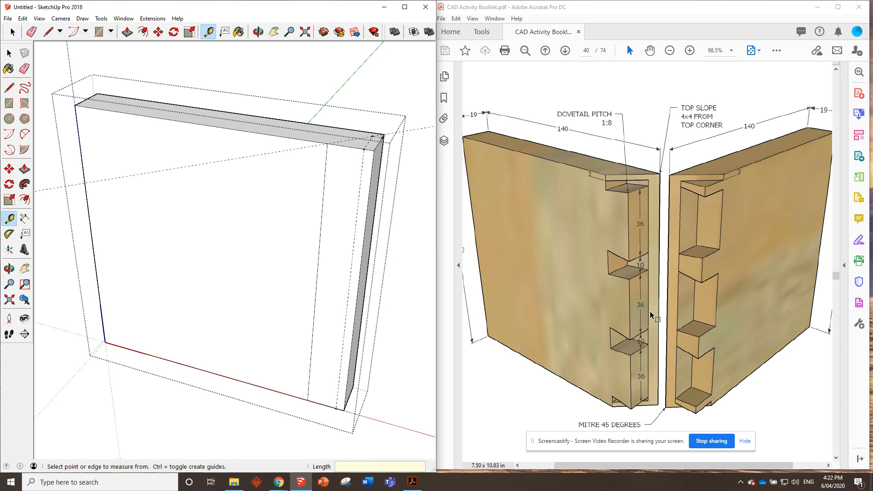
pyautogui.click(689, 50)
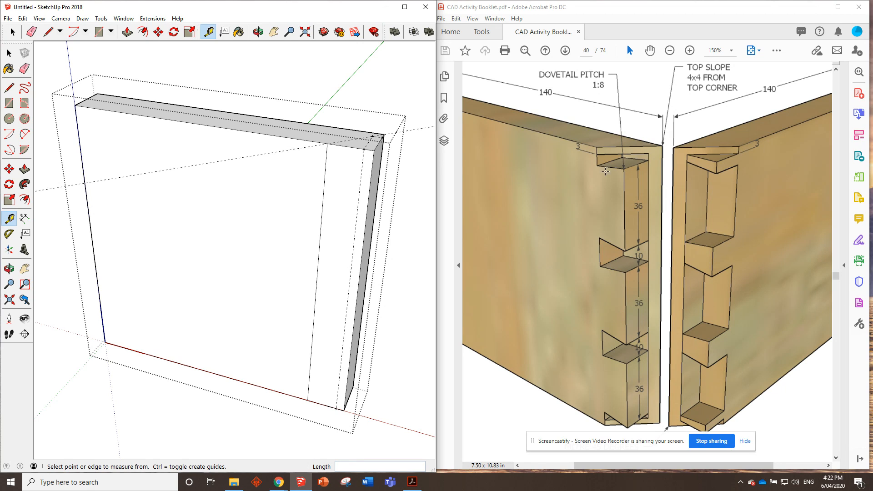
pyautogui.moveTo(611, 151)
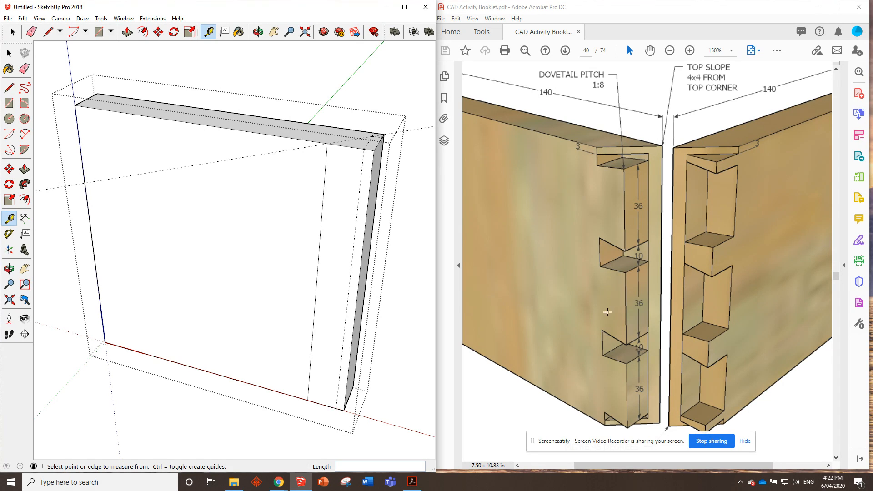
pyautogui.moveTo(643, 305)
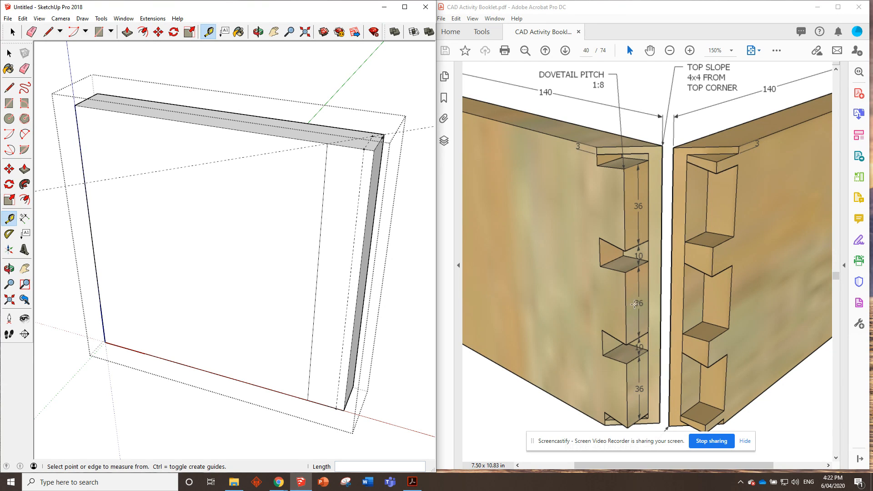
pyautogui.moveTo(629, 157)
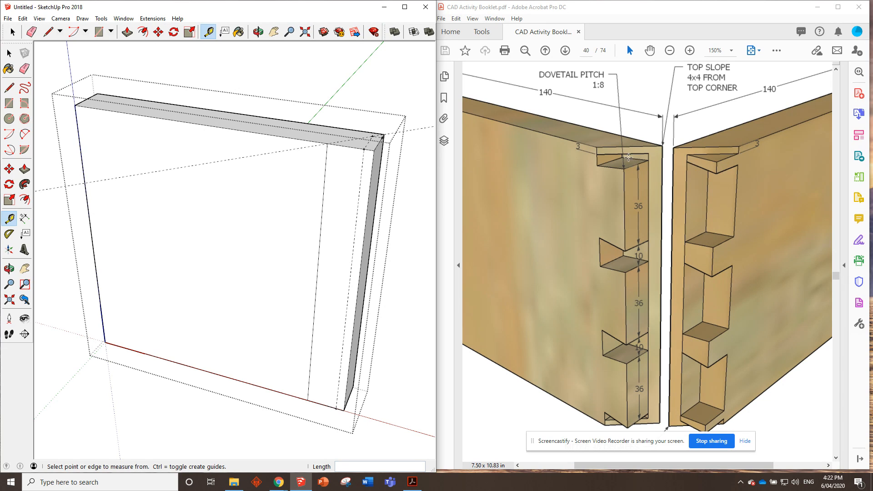
pyautogui.moveTo(633, 159)
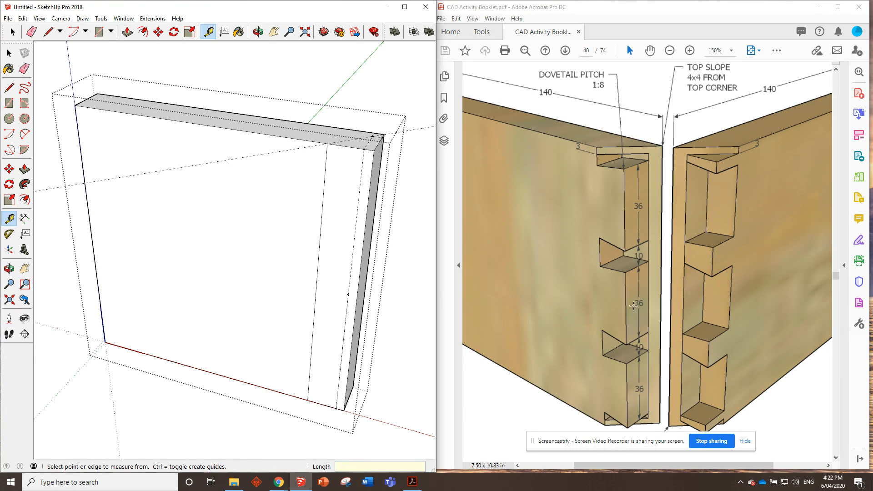
pyautogui.moveTo(615, 304)
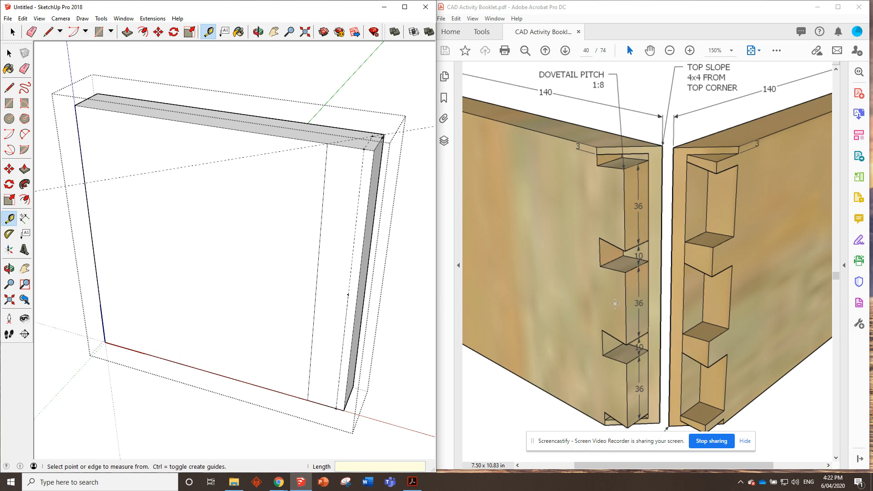
pyautogui.moveTo(629, 327)
pyautogui.write('1')
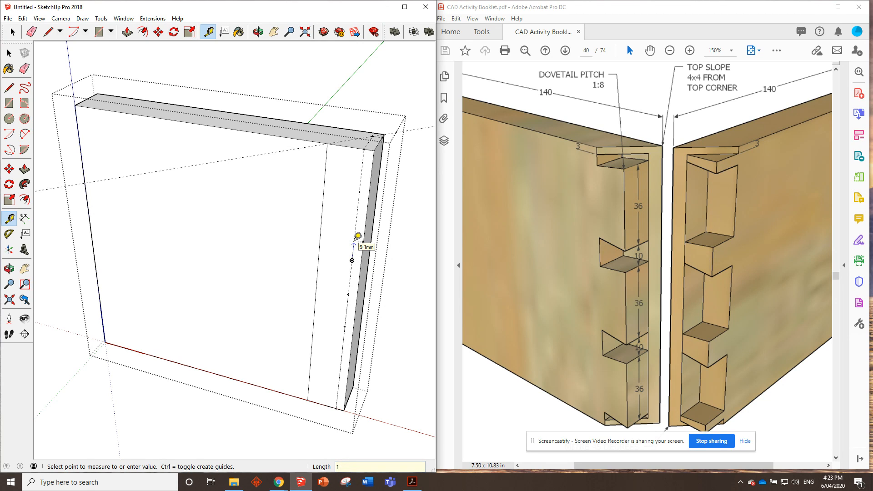
pyautogui.moveTo(345, 334)
pyautogui.write('36')
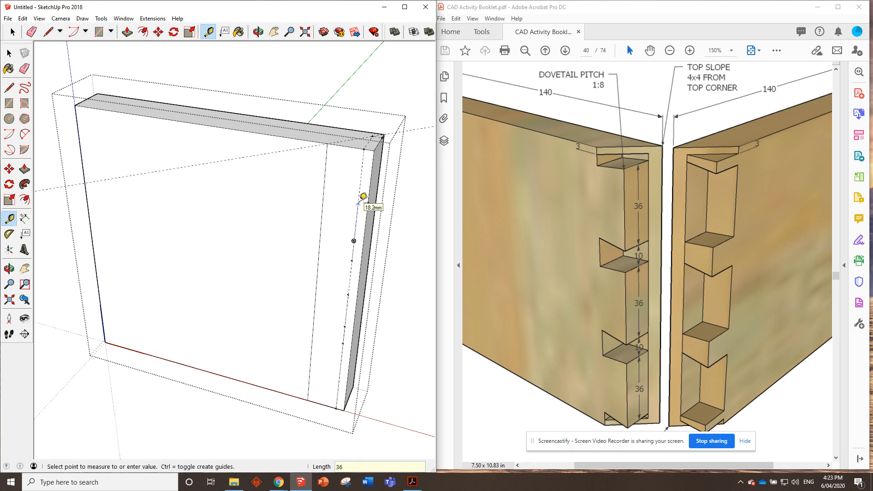
pyautogui.moveTo(345, 335)
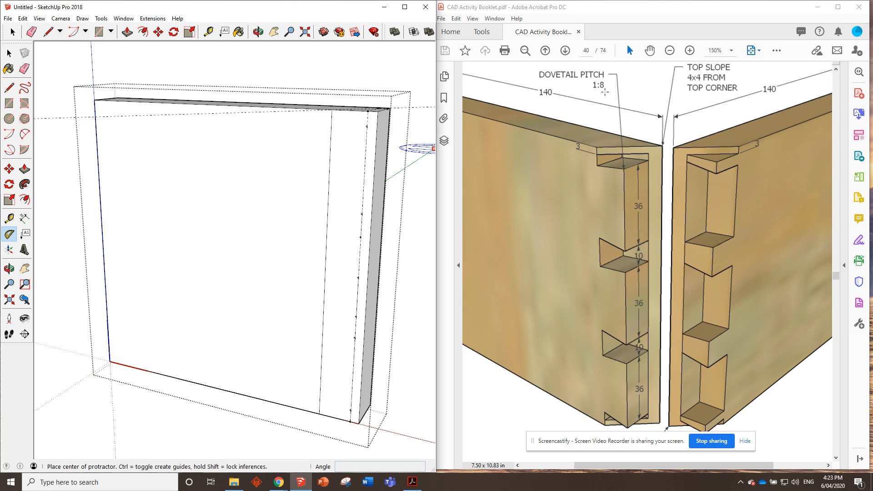
pyautogui.moveTo(367, 128)
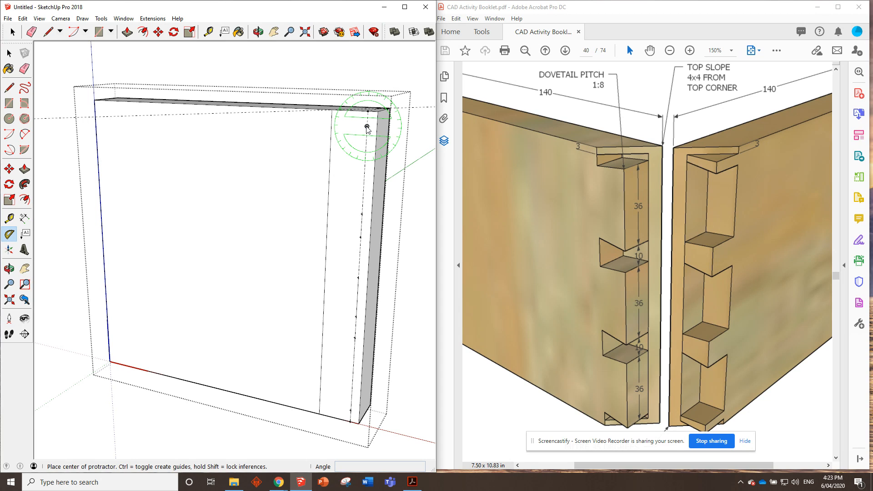
pyautogui.moveTo(367, 128)
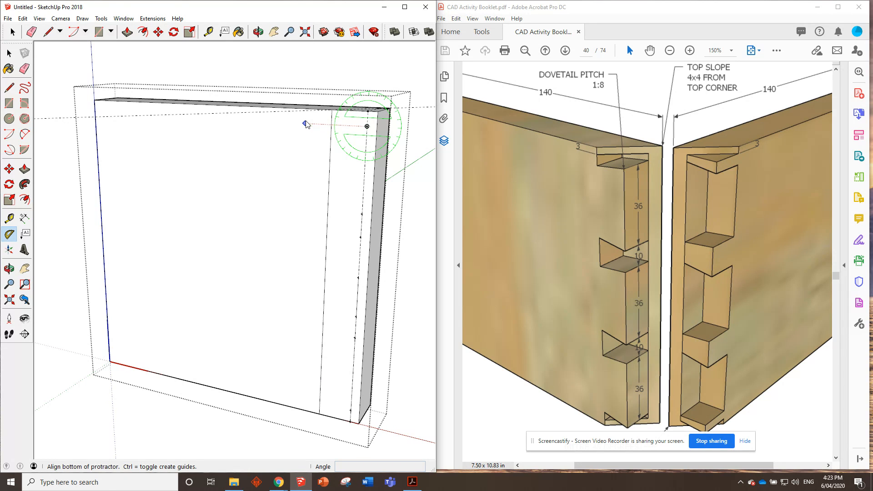
# Anchor an angled guide at the top marked point and begin a tail line on the edge strip.
pyautogui.click(306, 125)
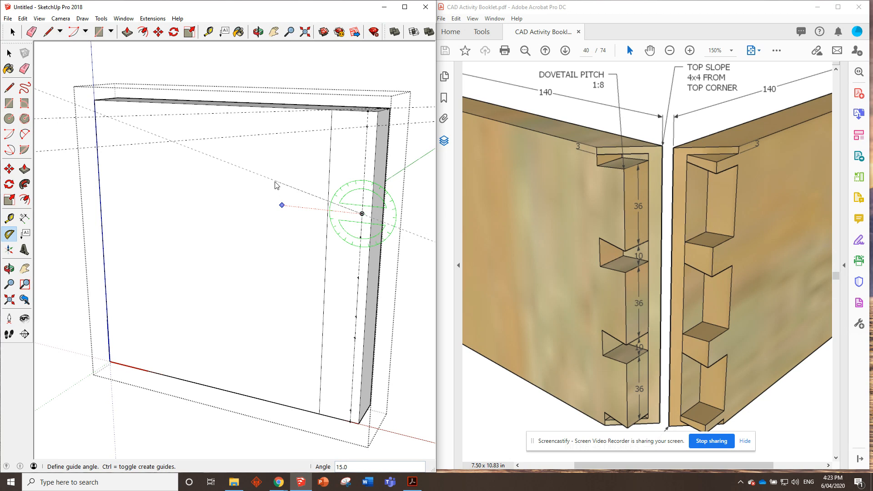
pyautogui.moveTo(275, 180)
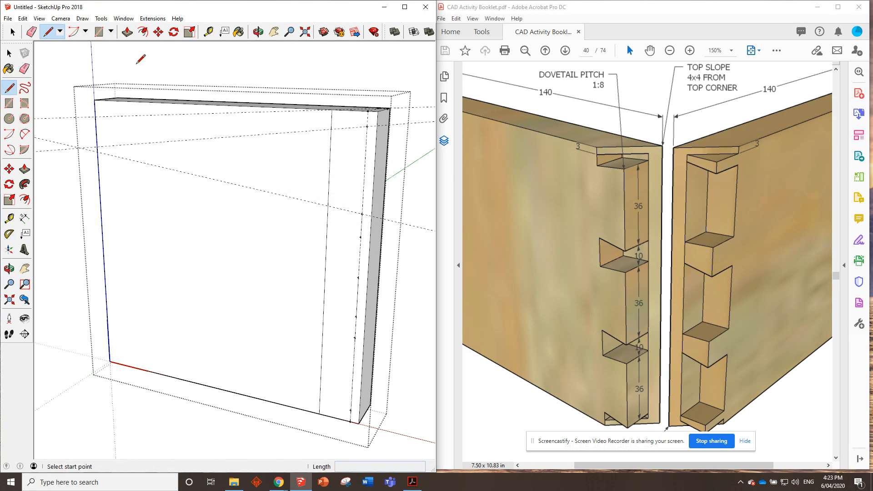
pyautogui.click(362, 125)
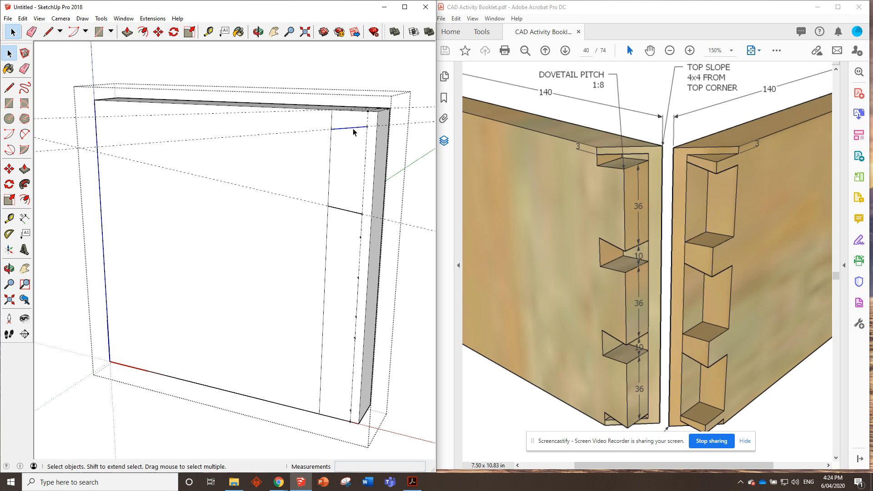
pyautogui.moveTo(358, 174)
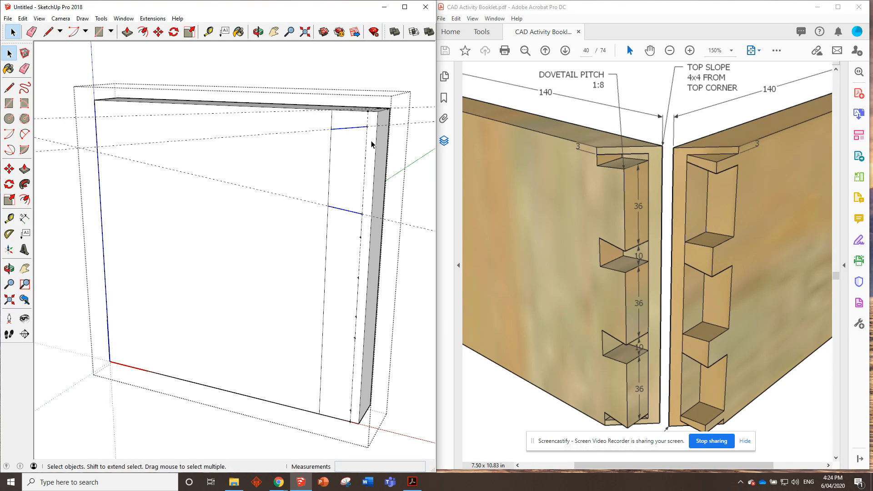
# Copy the tail outline lines 46 mm further down the edge strip.
pyautogui.click(158, 32)
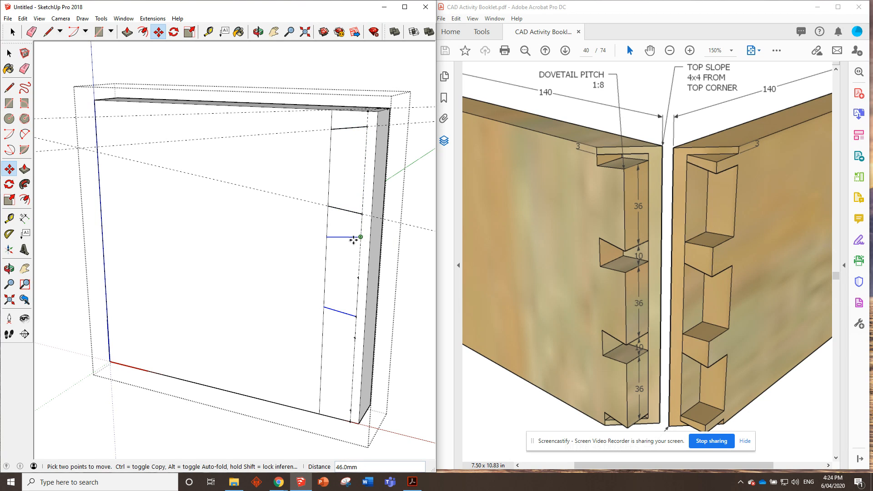
pyautogui.moveTo(357, 236)
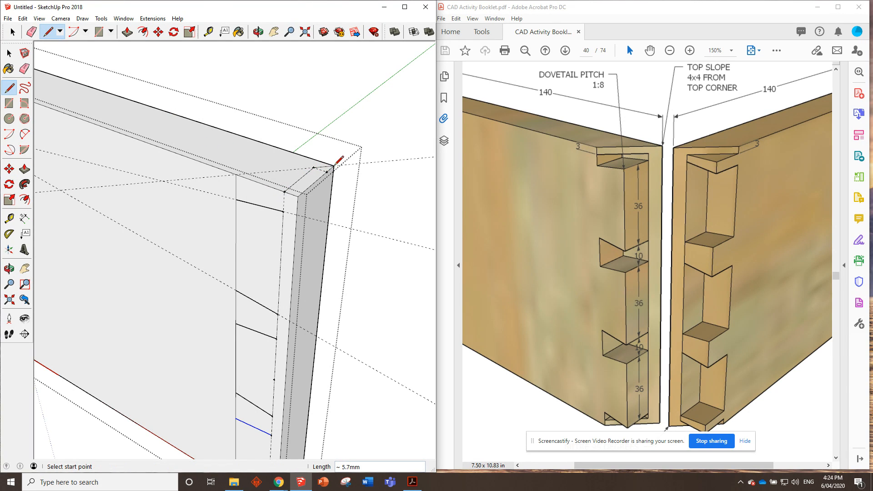
# Draw dividing lines at the top corner and push the top socket and strip 15 mm in.
pyautogui.click(127, 32)
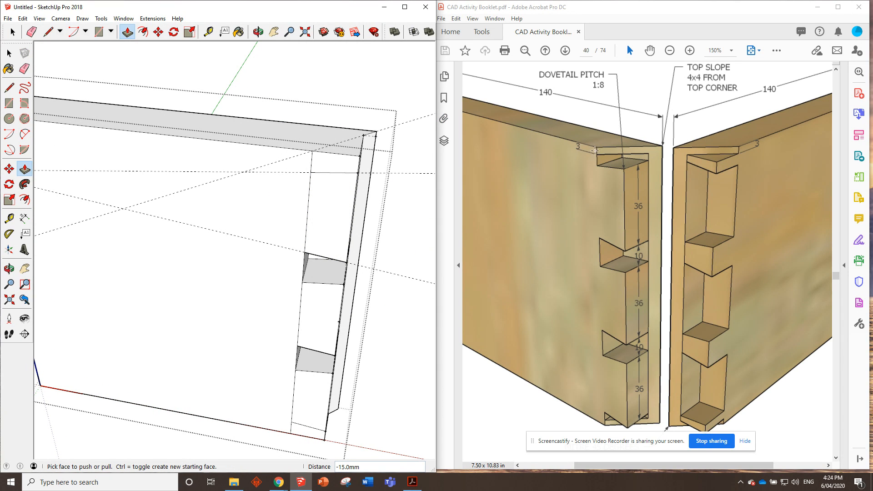
pyautogui.scroll(-3)
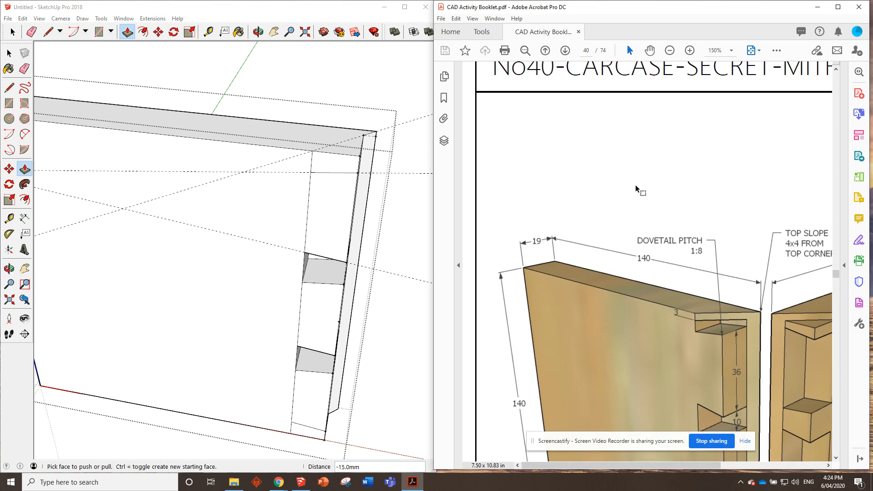
pyautogui.scroll(-3)
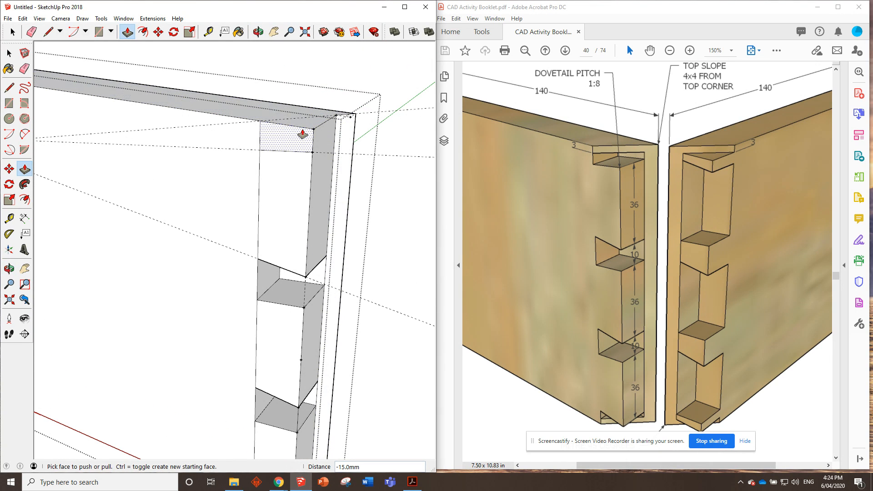
pyautogui.click(190, 31)
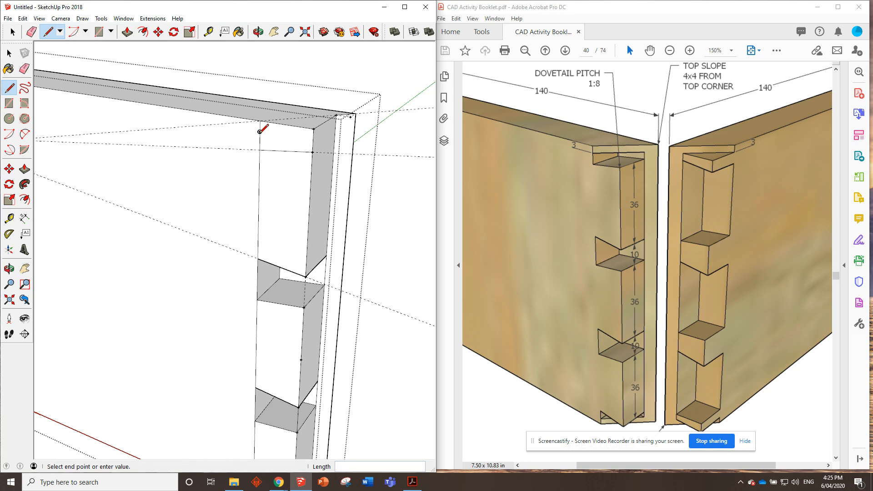
pyautogui.click(157, 31)
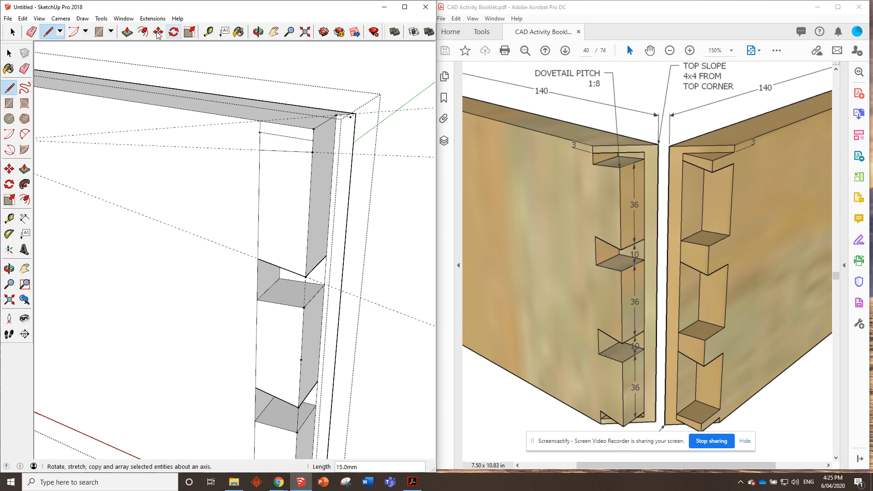
pyautogui.click(127, 31)
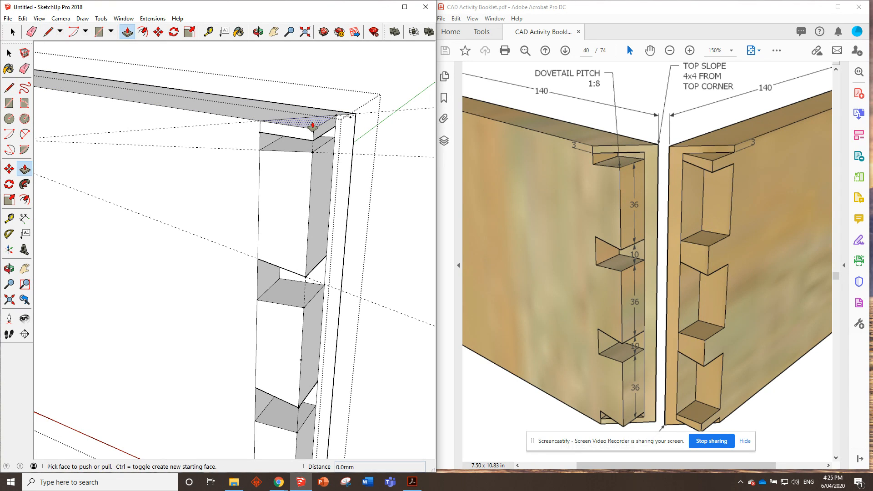
pyautogui.moveTo(312, 126); pyautogui.dragTo(370, 110)
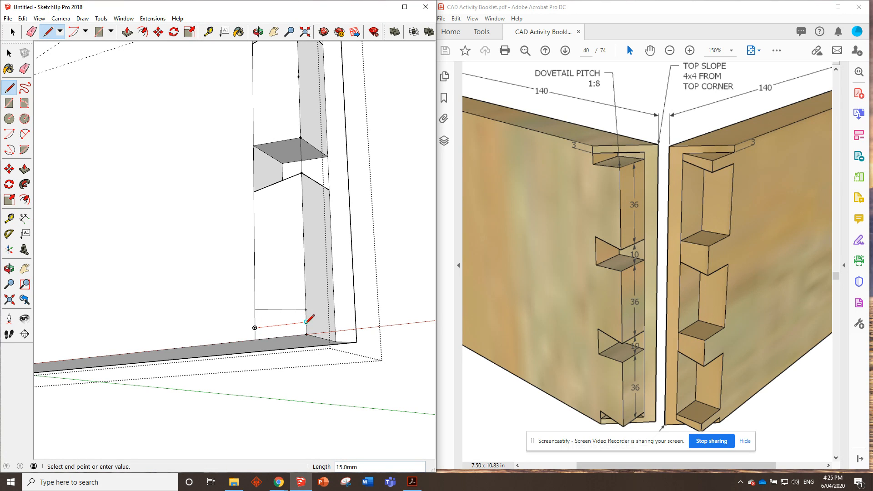
# Close off and recess the bottom waste section, then select a sloped socket face.
pyautogui.click(24, 168)
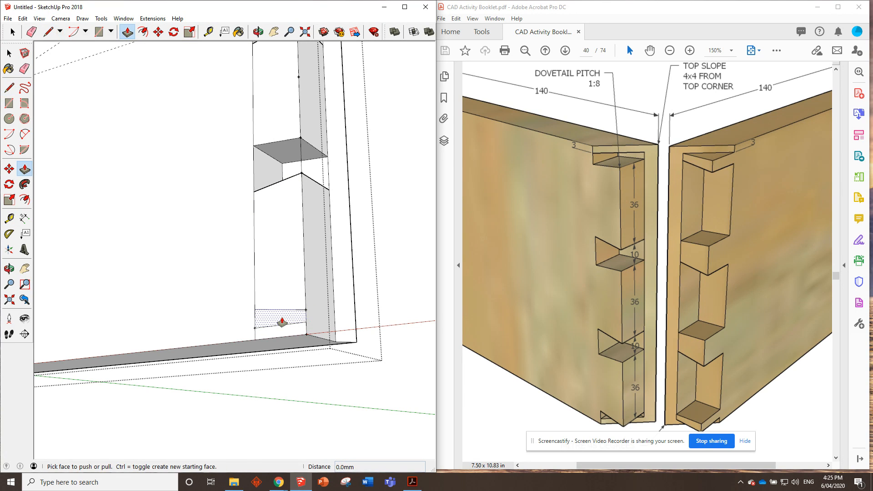
pyautogui.moveTo(283, 322); pyautogui.dragTo(312, 320)
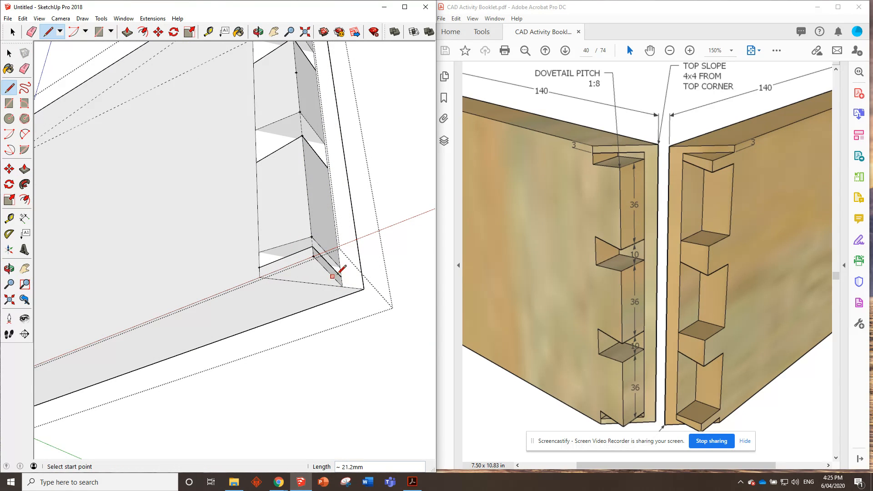
pyautogui.moveTo(309, 156)
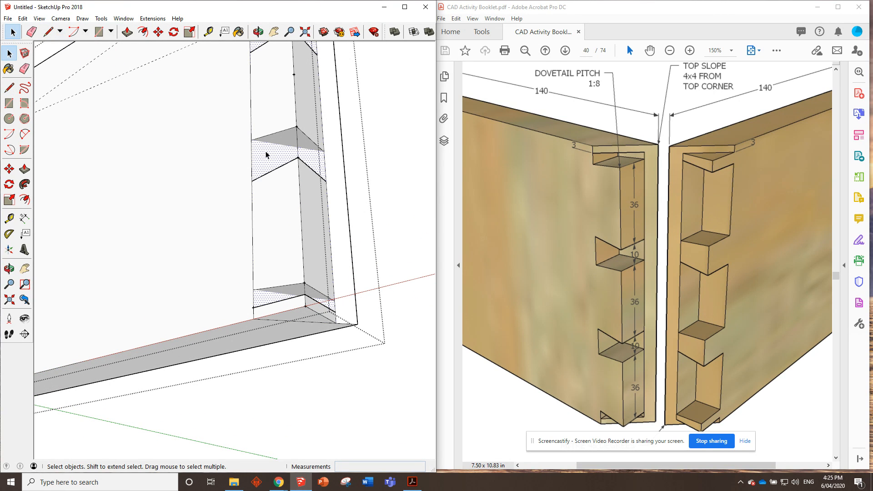
pyautogui.click(127, 32)
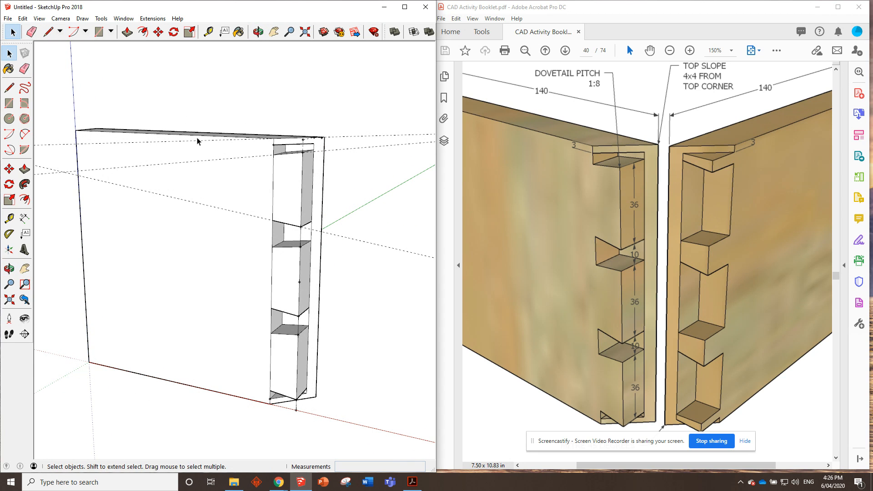
pyautogui.click(22, 19)
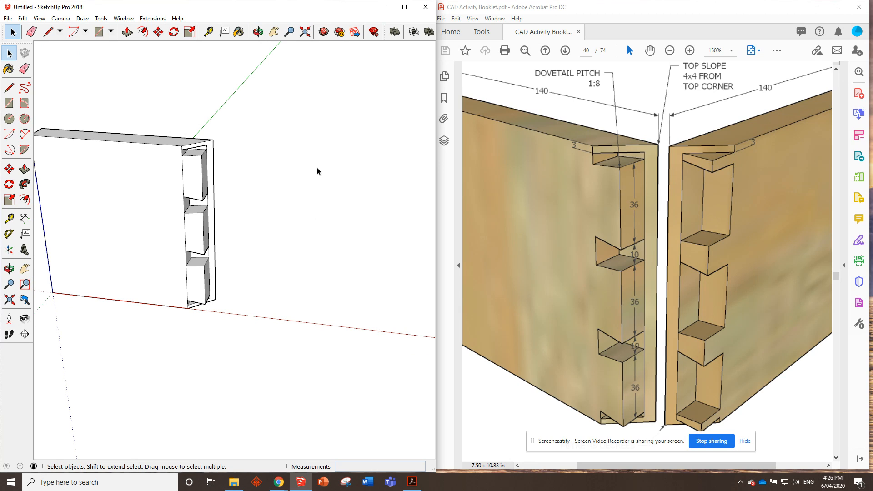
pyautogui.moveTo(705, 161)
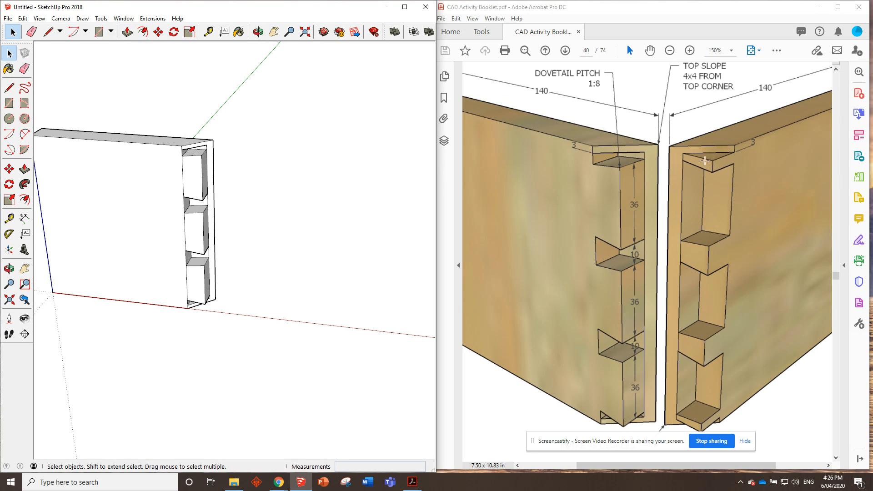
pyautogui.moveTo(719, 199)
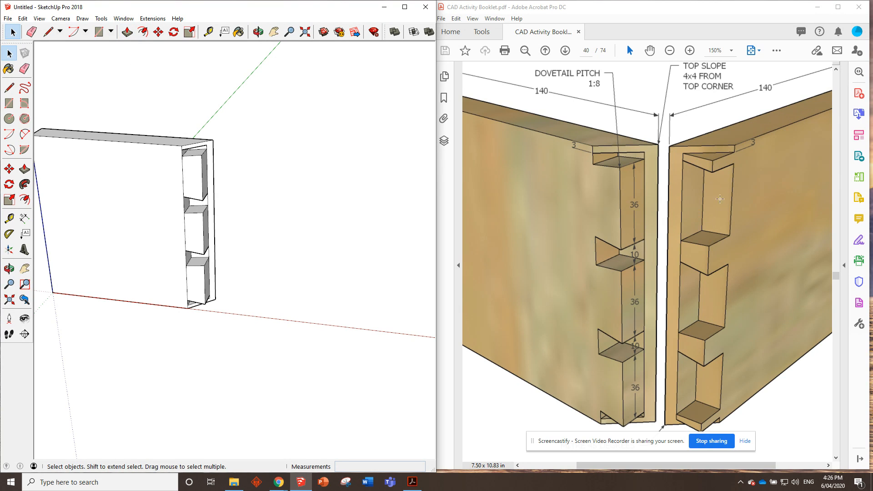
pyautogui.moveTo(387, 199)
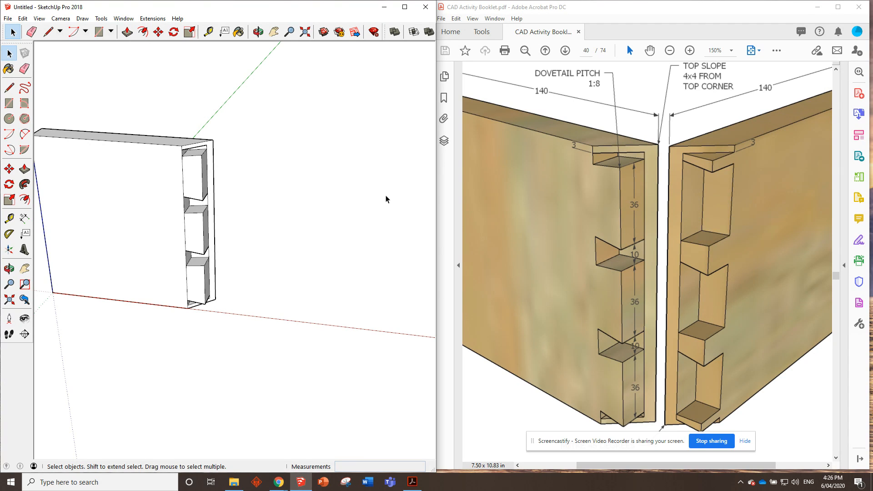
pyautogui.click(127, 32)
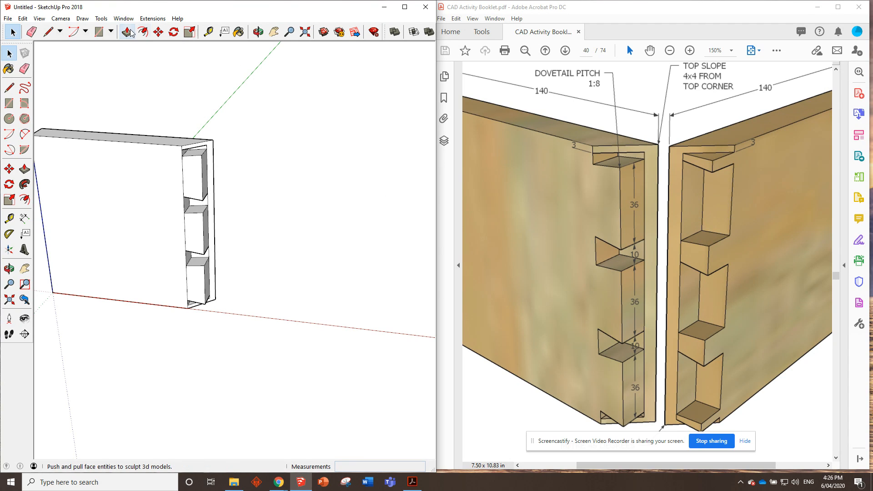
pyautogui.moveTo(96, 32)
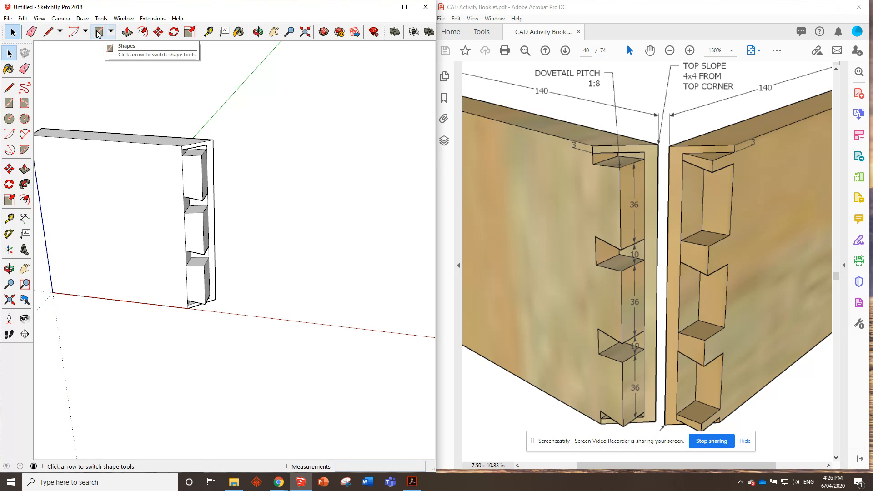
# Draw the second board's rectangle from the origin, pull it to thickness and make it a component.
pyautogui.click(99, 32)
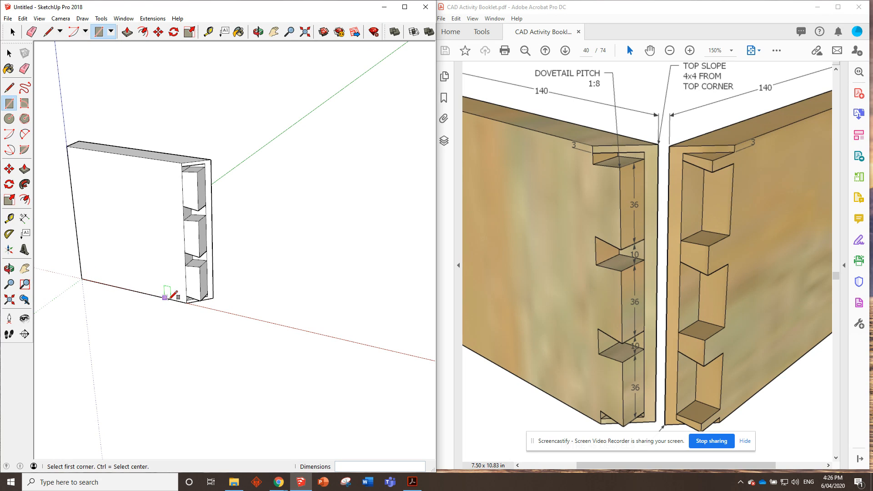
pyautogui.moveTo(254, 317)
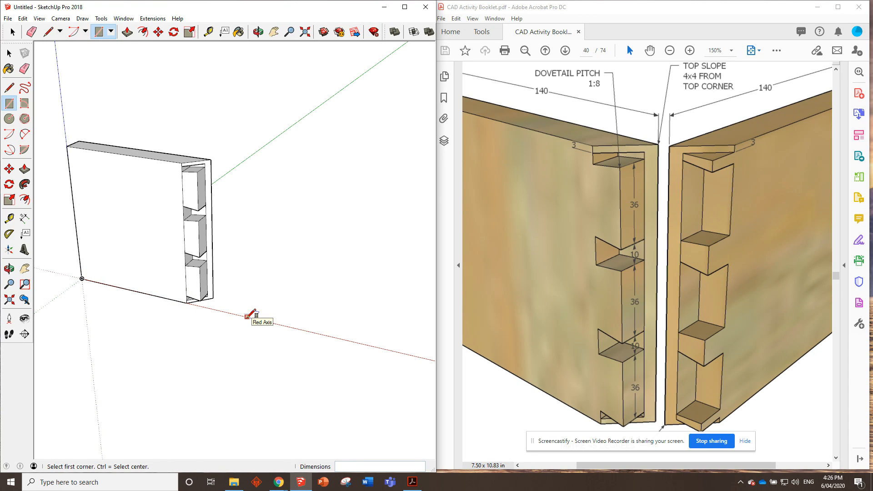
pyautogui.click(248, 316)
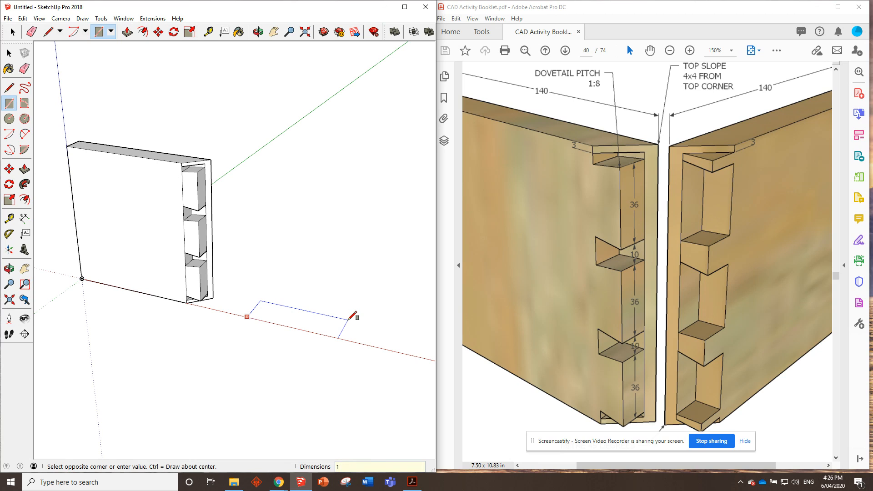
pyautogui.click(352, 315)
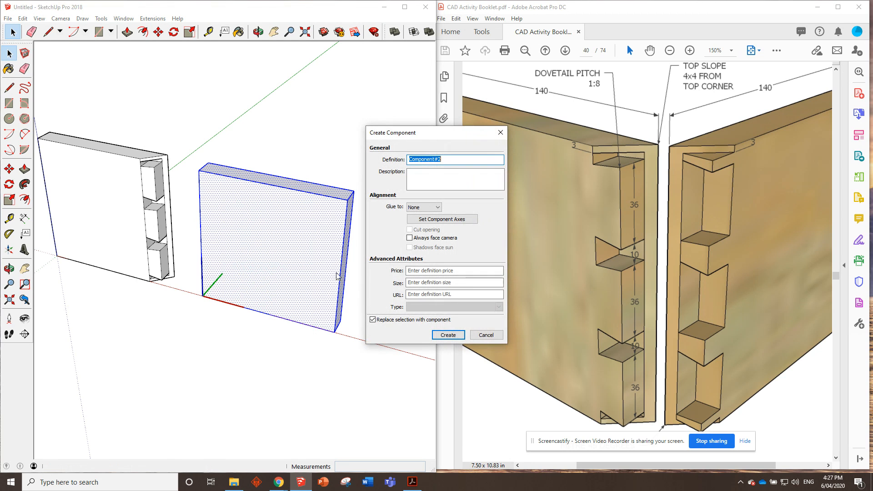
pyautogui.click(447, 335)
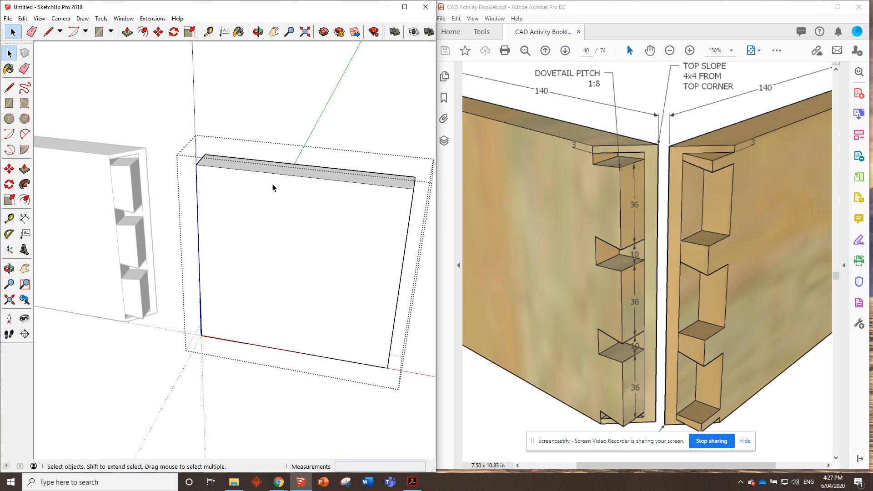
# Push the second board's end face and draw a joint-width line down near its left end.
pyautogui.click(8, 233)
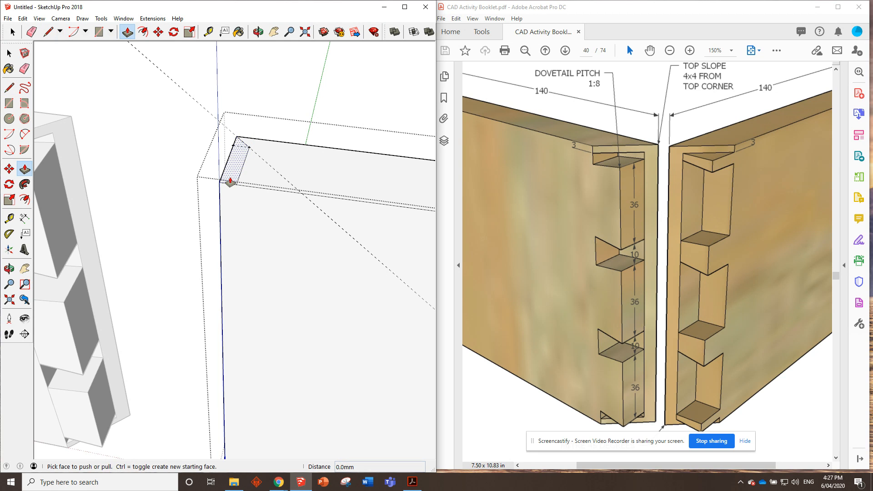
pyautogui.moveTo(230, 182); pyautogui.dragTo(213, 256)
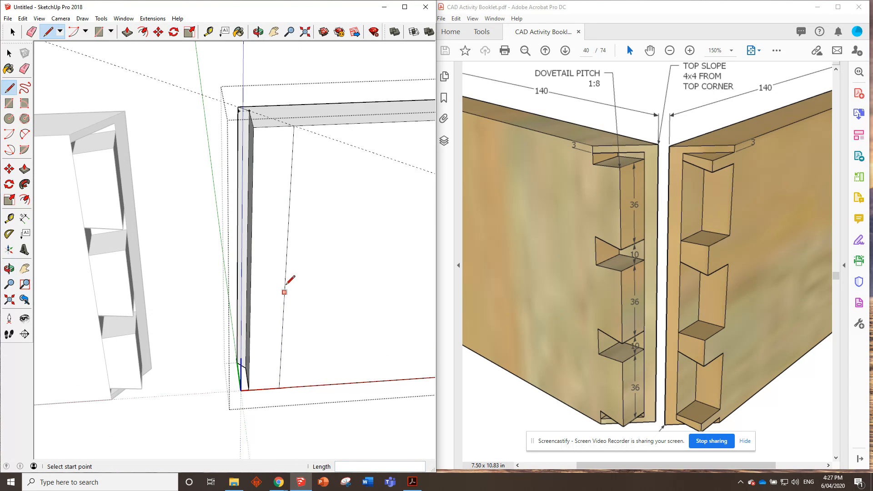
pyautogui.click(257, 32)
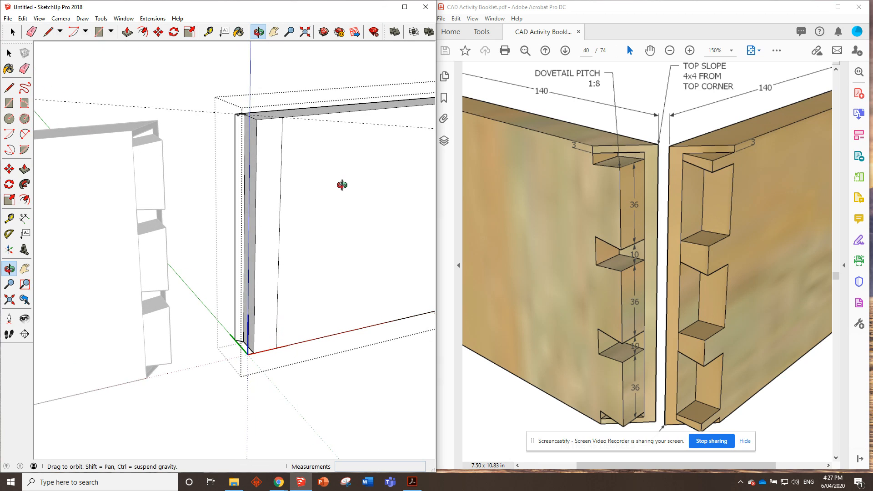
# Run Tape Measure guides from the first board's tail points across the second board's corner.
pyautogui.click(47, 32)
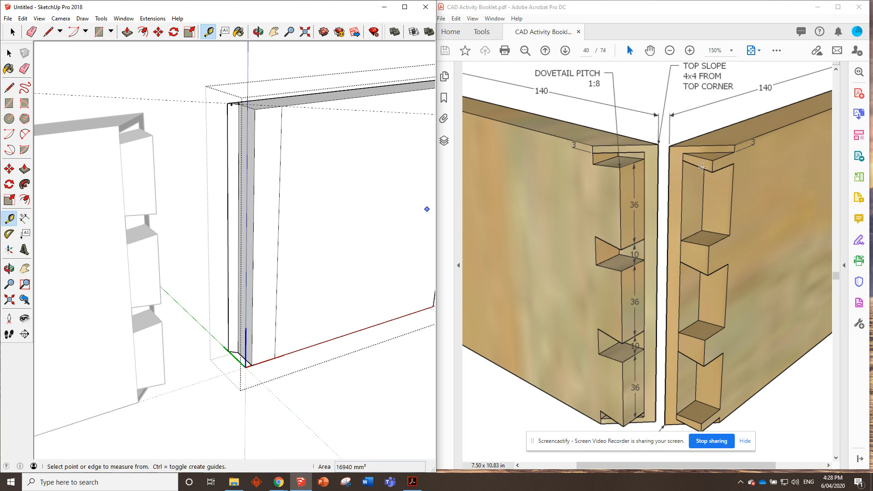
pyautogui.moveTo(712, 173)
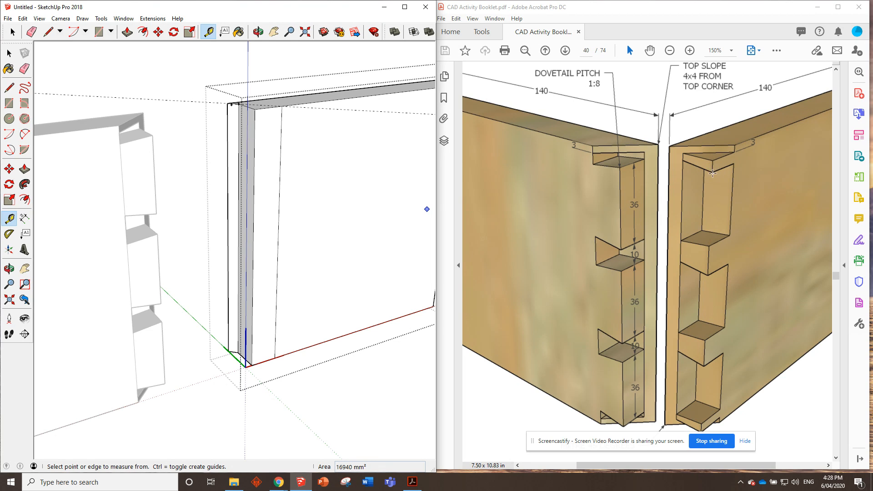
pyautogui.moveTo(709, 247)
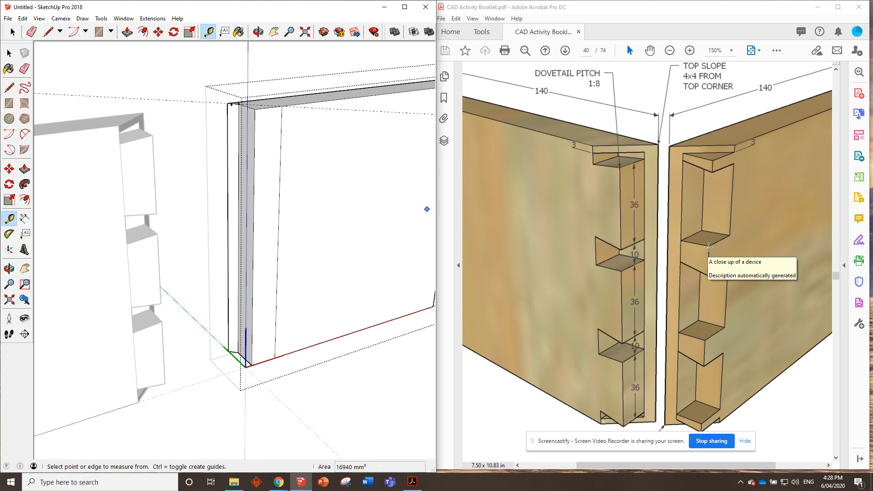
pyautogui.moveTo(684, 242)
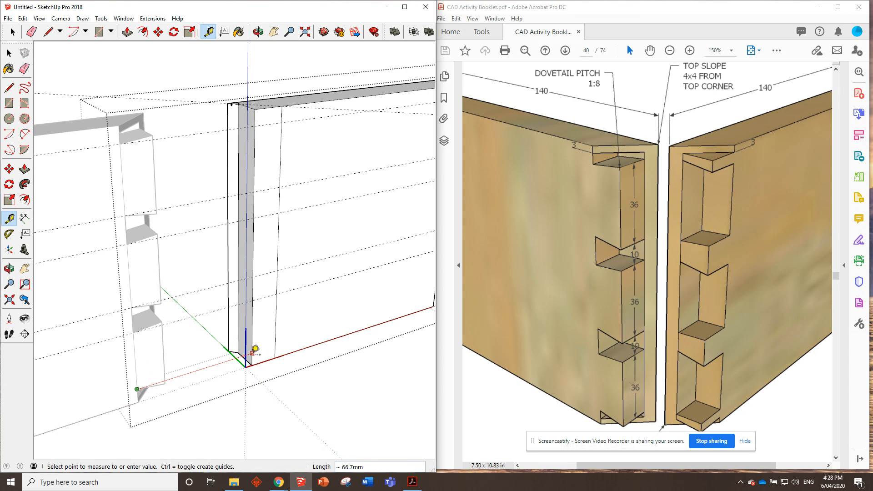
pyautogui.click(257, 31)
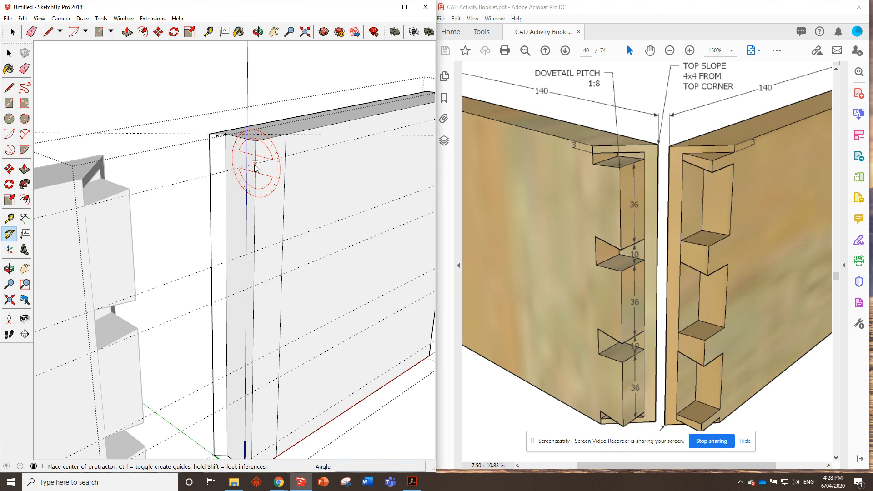
# Place an angled Protractor guide and recess the top pin socket into the board.
pyautogui.click(256, 167)
pyautogui.write('7')
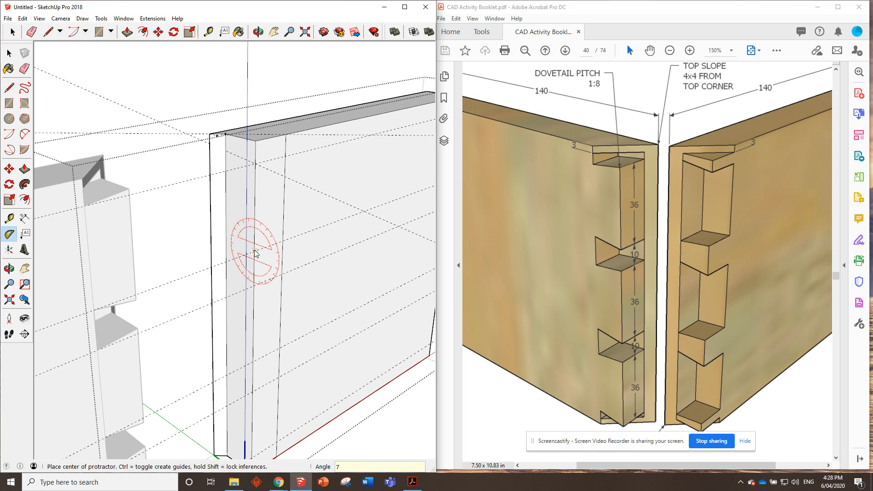
pyautogui.click(254, 252)
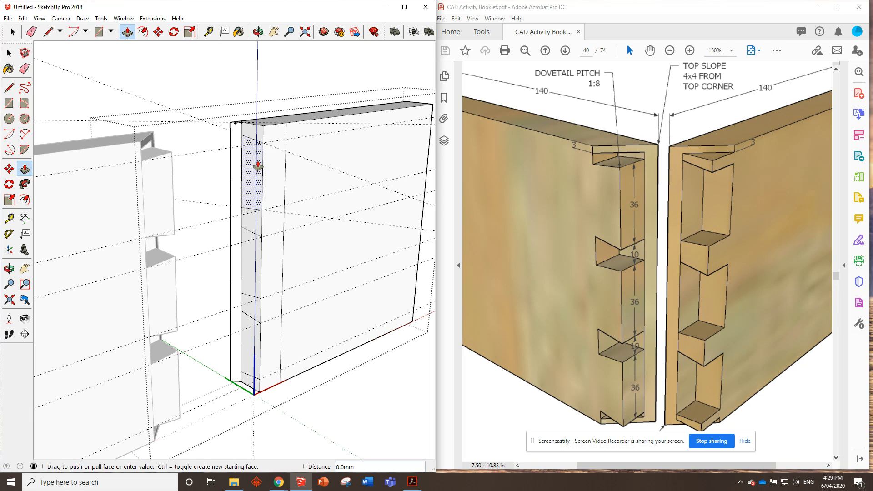
pyautogui.moveTo(258, 167); pyautogui.dragTo(315, 153)
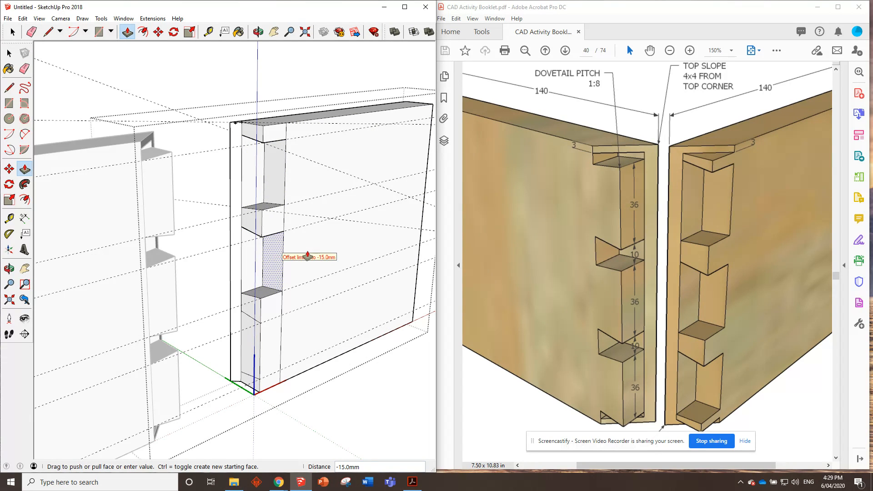
# Recess the next pin socket to the same 15 mm depth.
pyautogui.click(256, 32)
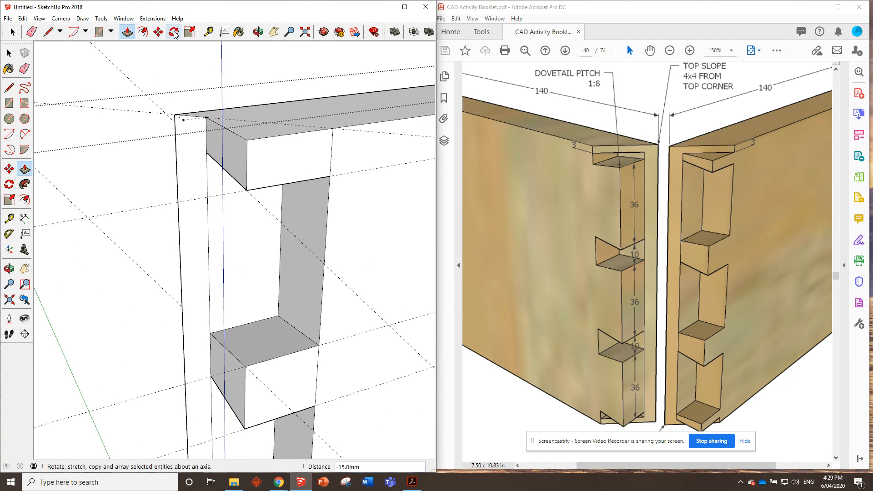
# Push down the top-corner mitre triangle, close the last socket outline, and select the waste faces.
pyautogui.click(207, 32)
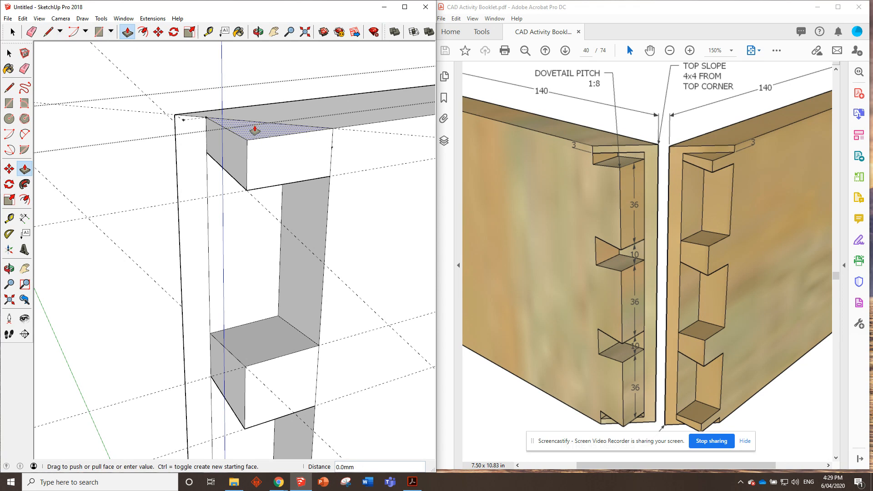
pyautogui.moveTo(253, 129); pyautogui.dragTo(257, 134)
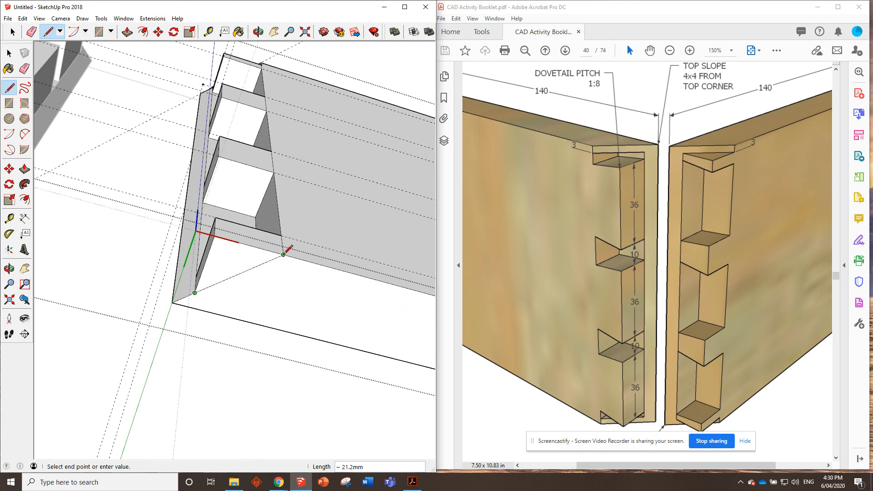
pyautogui.click(11, 32)
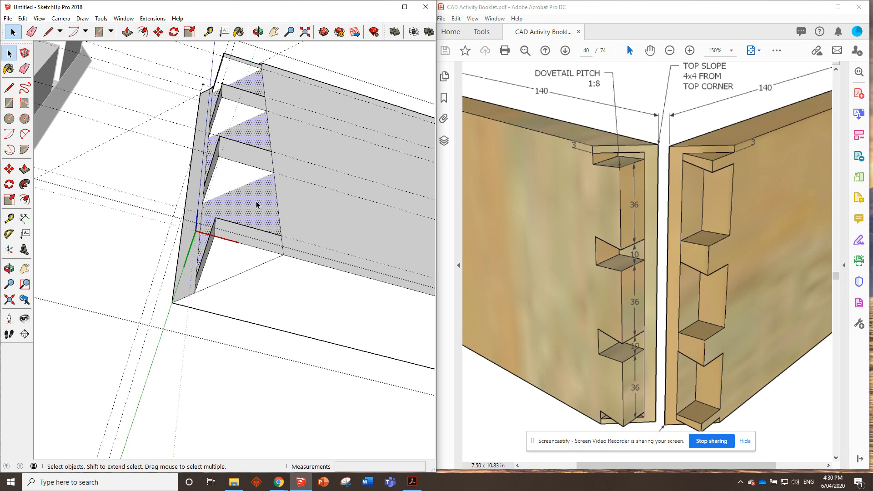
pyautogui.click(126, 31)
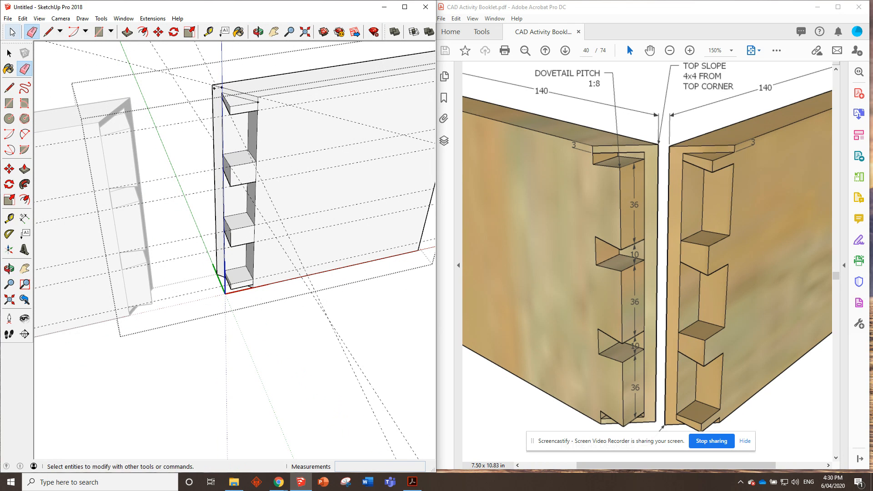
# Paint both dovetailed boards with a wood-grain material.
pyautogui.click(22, 18)
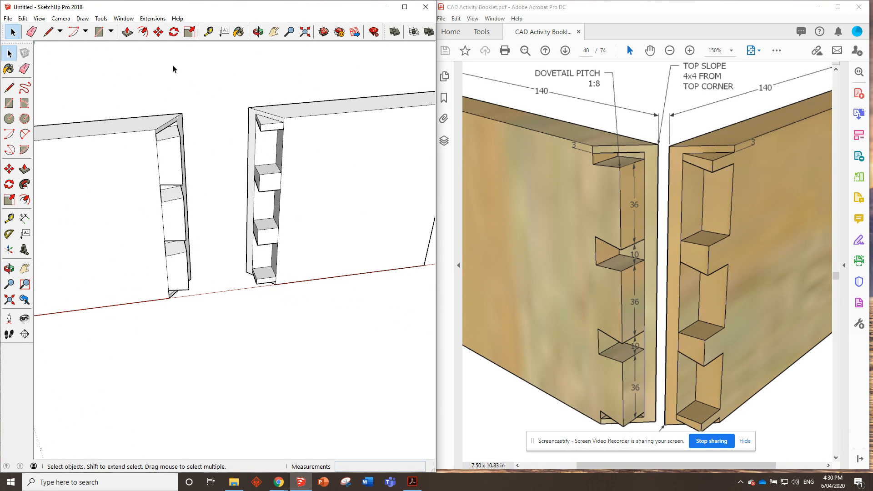
pyautogui.click(238, 32)
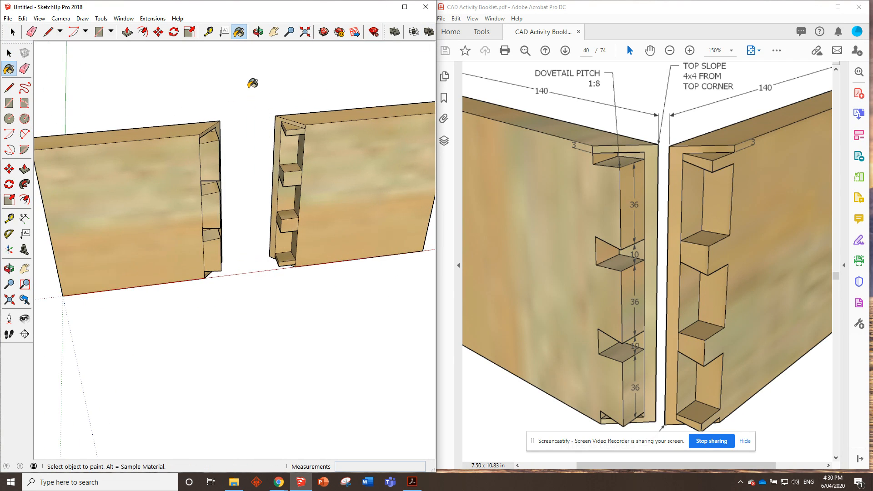
# Rotate the right board 90° and slide its pins into the tails, closing the mitred corner.
pyautogui.click(173, 32)
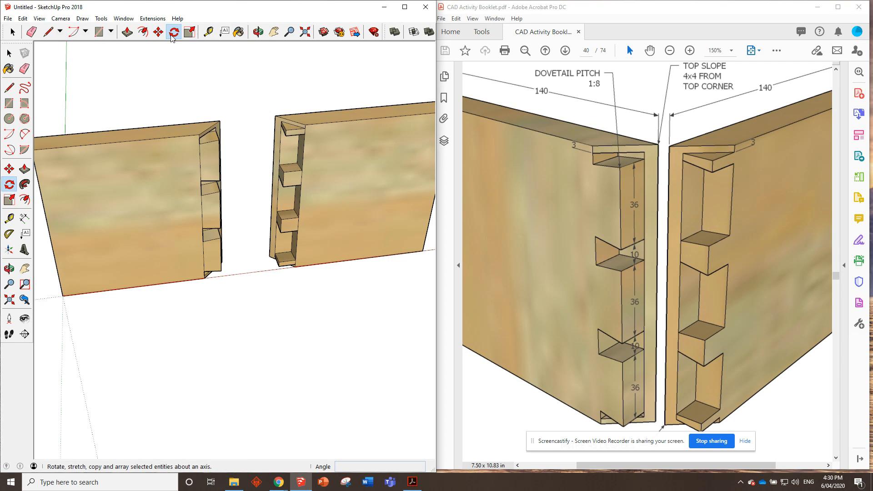
pyautogui.click(173, 32)
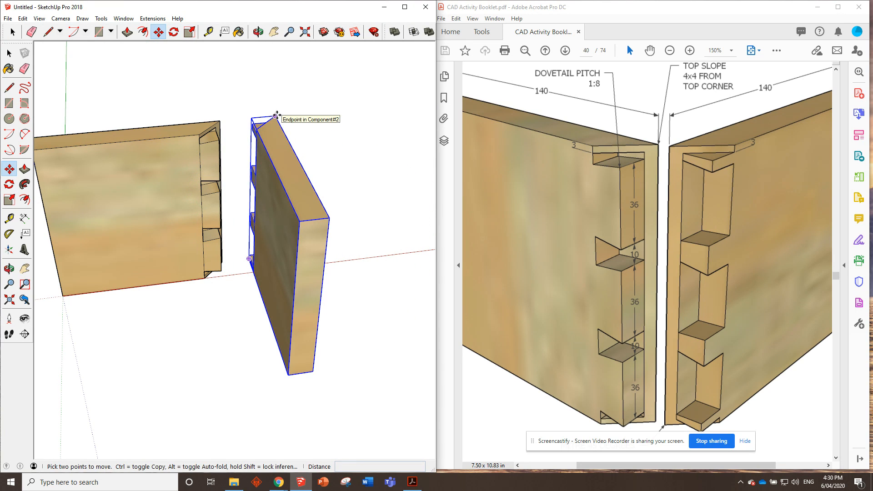
pyautogui.moveTo(277, 115); pyautogui.dragTo(221, 121)
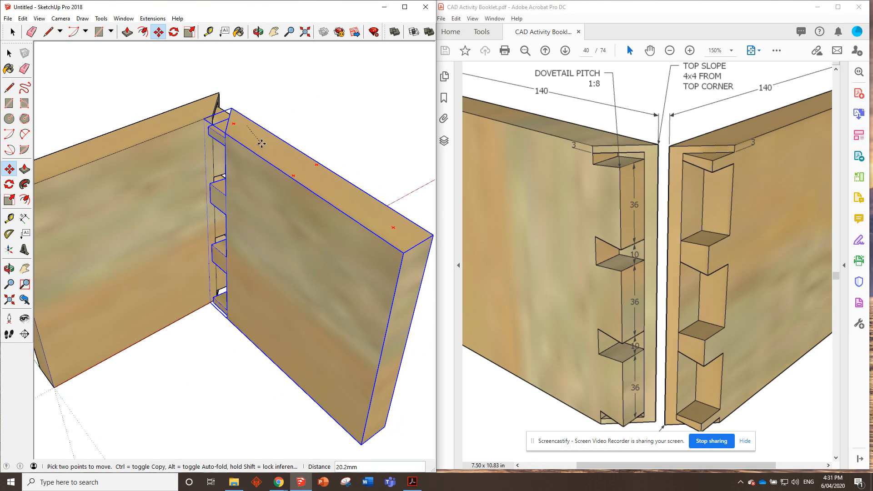
pyautogui.moveTo(259, 144); pyautogui.dragTo(267, 136)
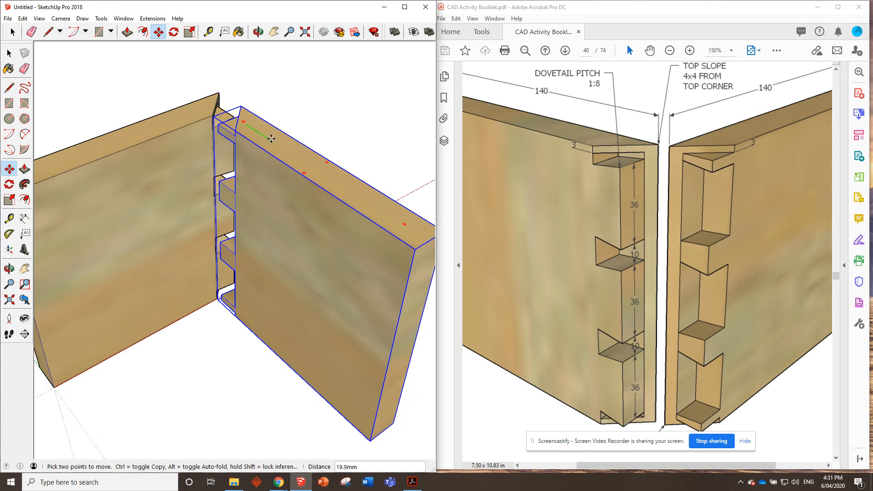
pyautogui.moveTo(270, 138); pyautogui.dragTo(285, 149)
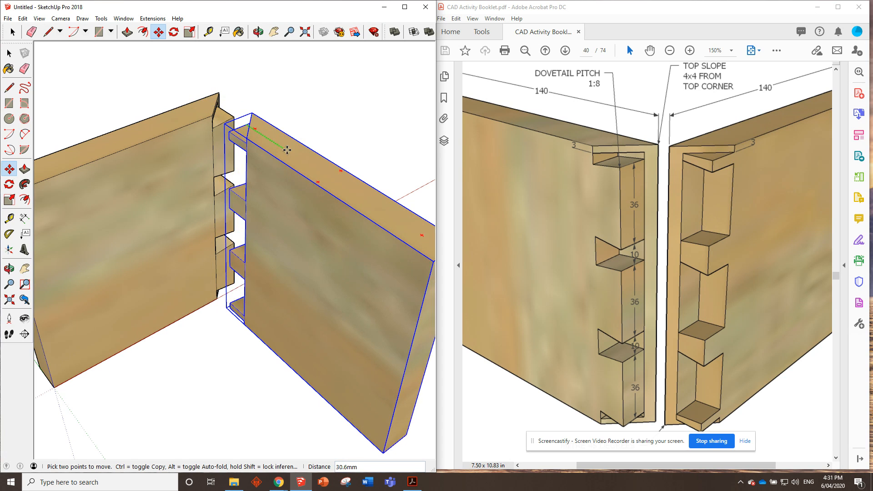
pyautogui.moveTo(286, 148)
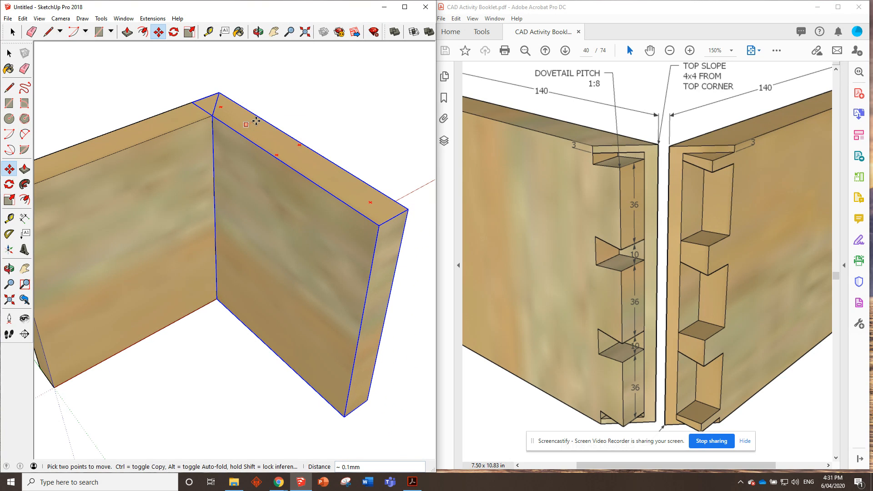
pyautogui.moveTo(256, 123); pyautogui.dragTo(262, 130)
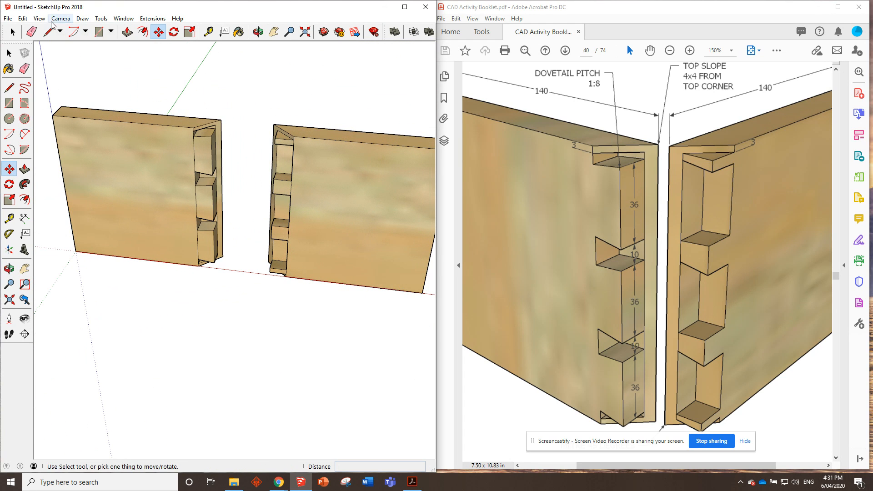
# Save the model as No40-CARCASE-SECRET-MITRED-DOVETAIL in CAD Activities.
pyautogui.click(670, 50)
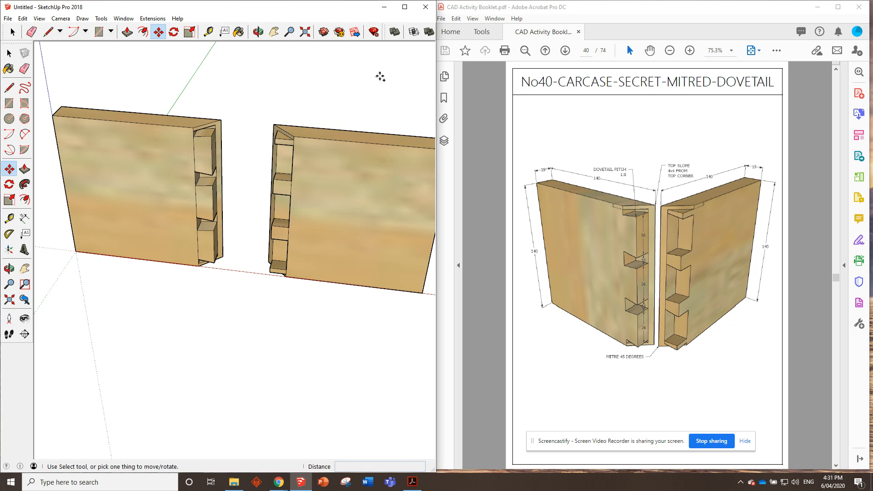
pyautogui.click(8, 18)
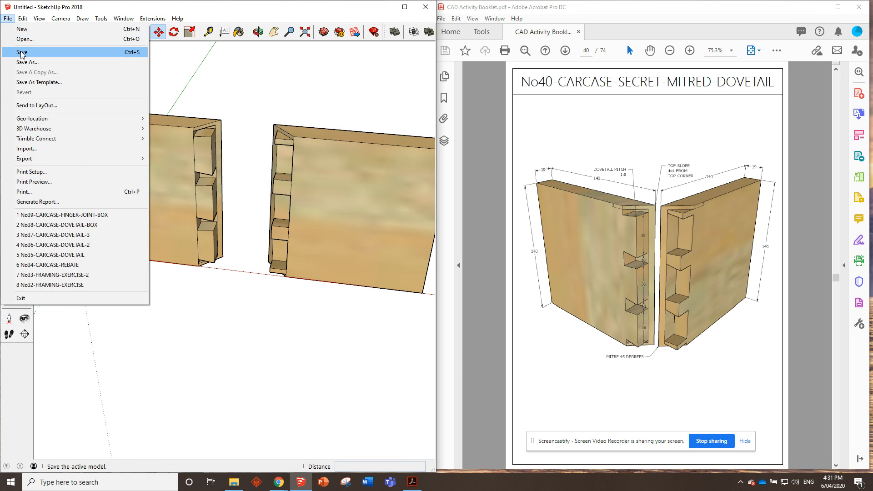
pyautogui.click(22, 52)
pyautogui.write('No40-CARCASE-SECRET-MITRED')
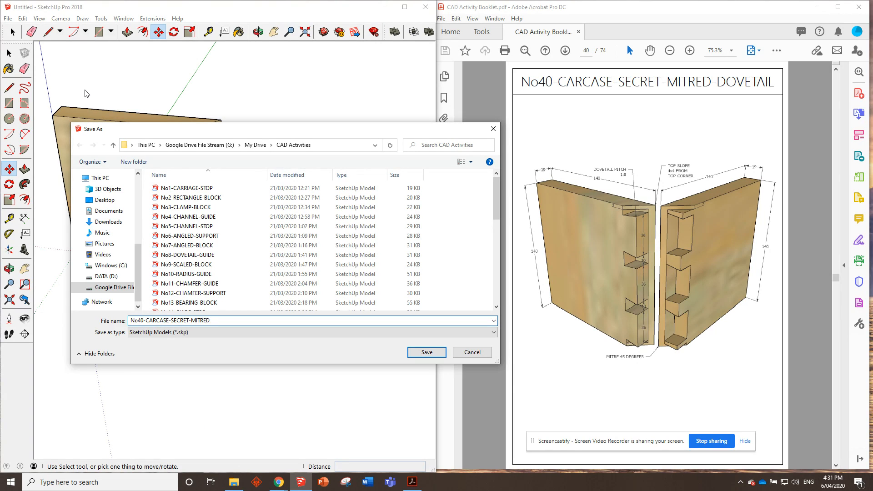
pyautogui.write('-D')
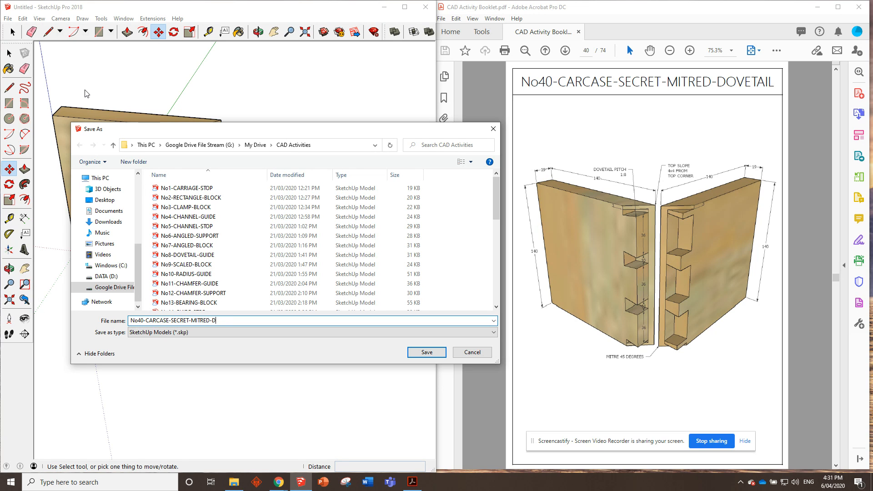
pyautogui.write('OVETAIL')
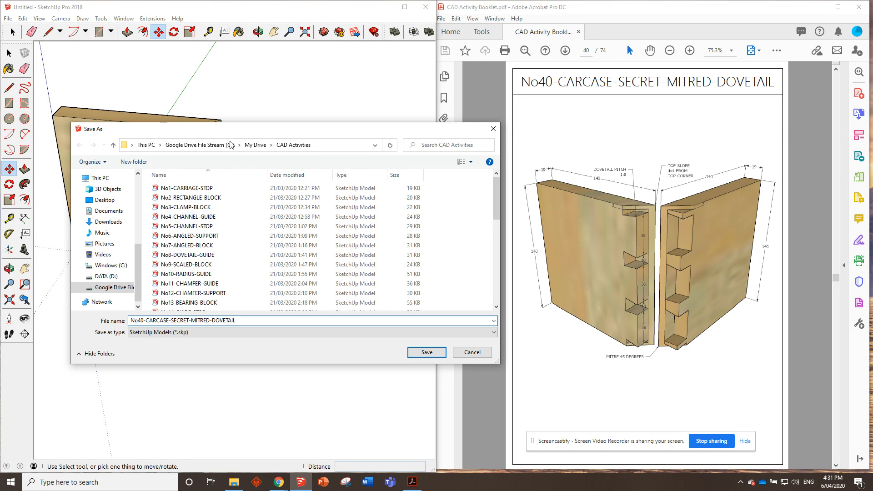
pyautogui.click(427, 352)
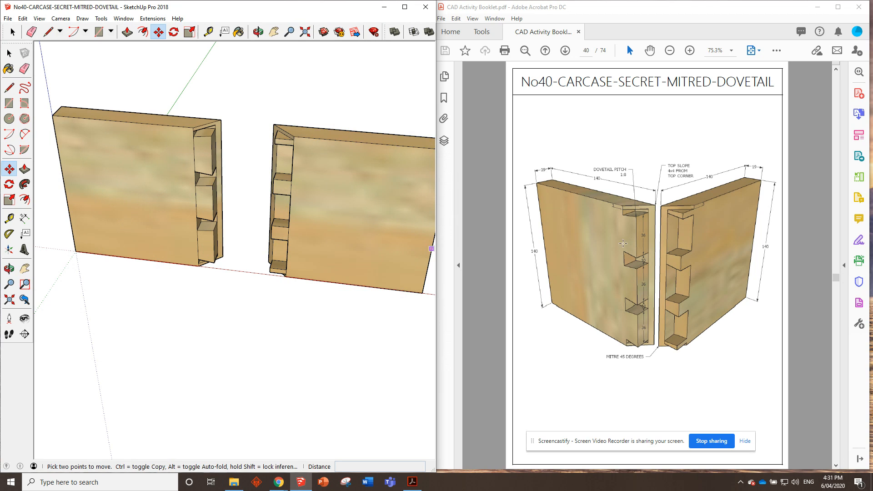
pyautogui.moveTo(615, 225)
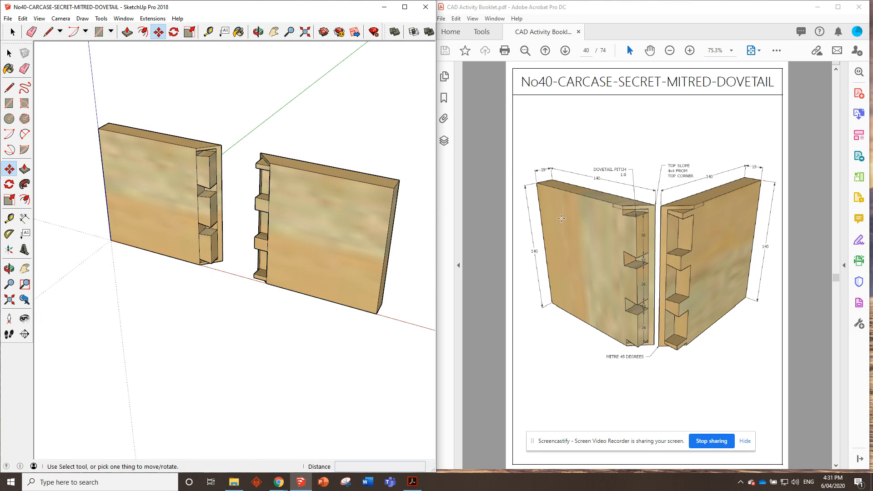
# Advance the booklet past the exploded view to page 48's mantle clock Right Side drawing.
pyautogui.click(564, 50)
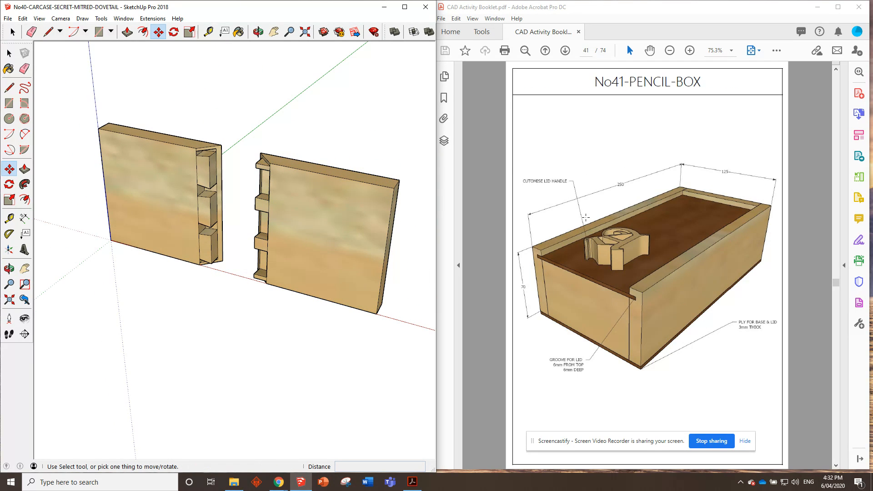
pyautogui.moveTo(632, 269)
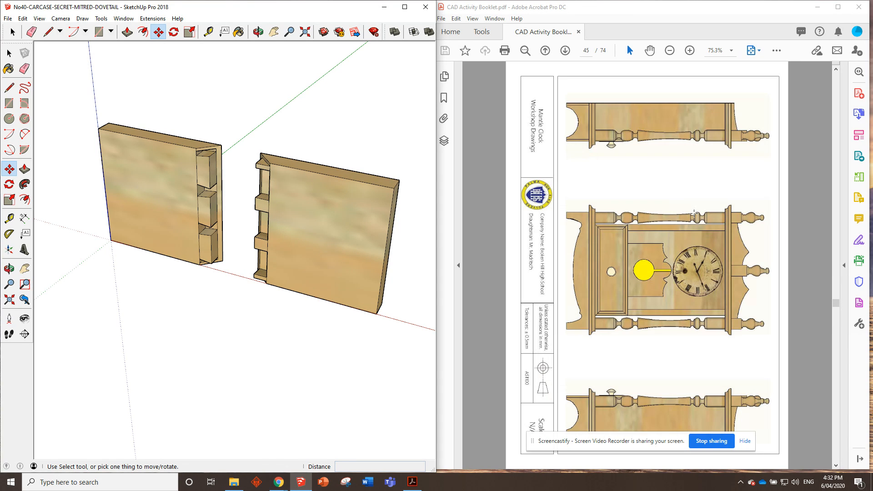
pyautogui.moveTo(694, 214)
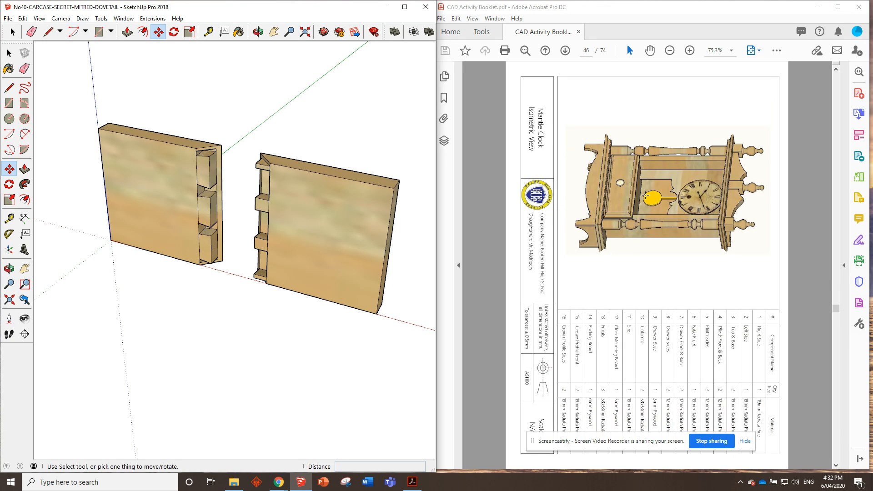
pyautogui.click(564, 50)
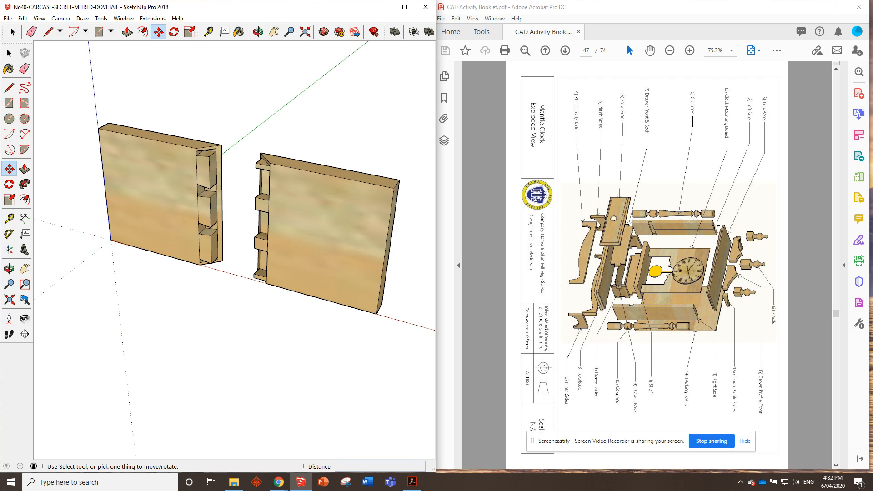
pyautogui.click(564, 50)
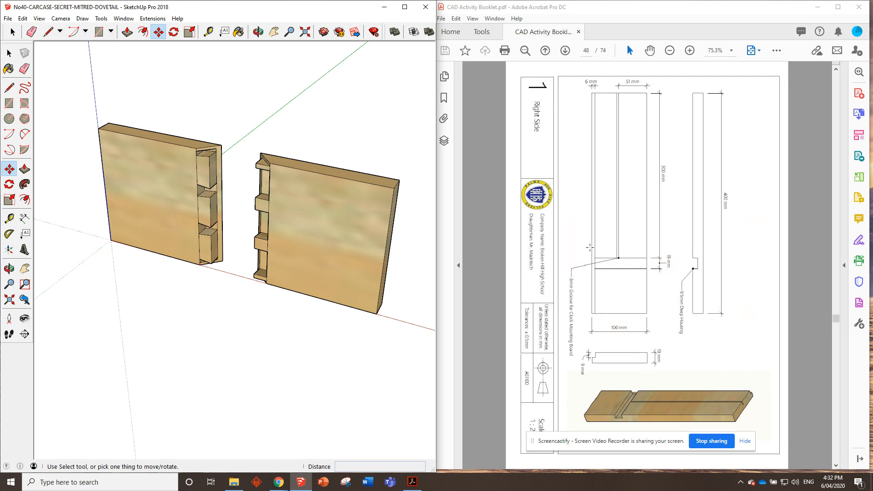